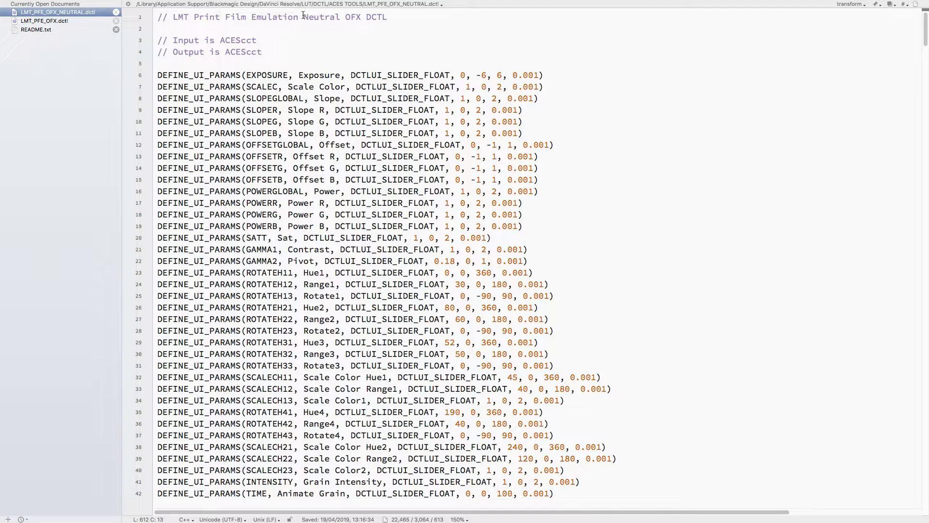
Bring up README.txt from the open documents sidebar and scroll to its top.
click(35, 30)
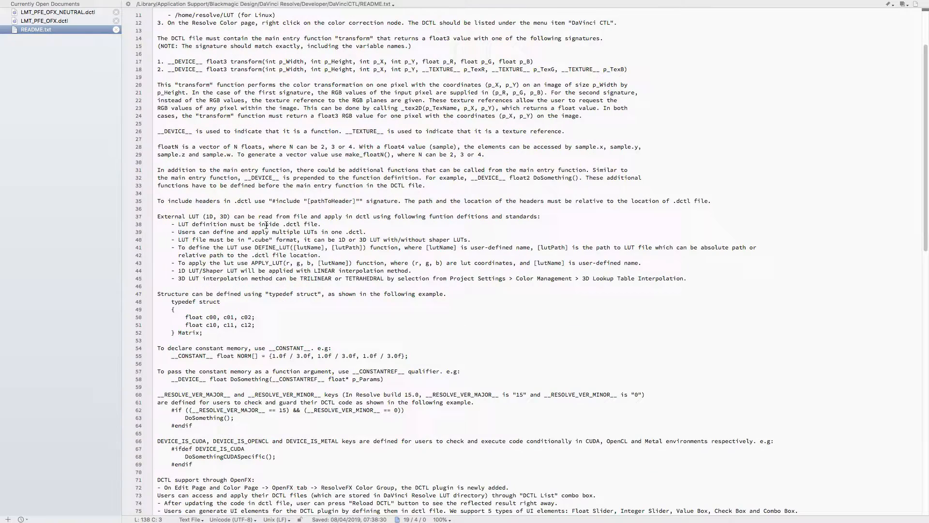
scroll(up, 3)
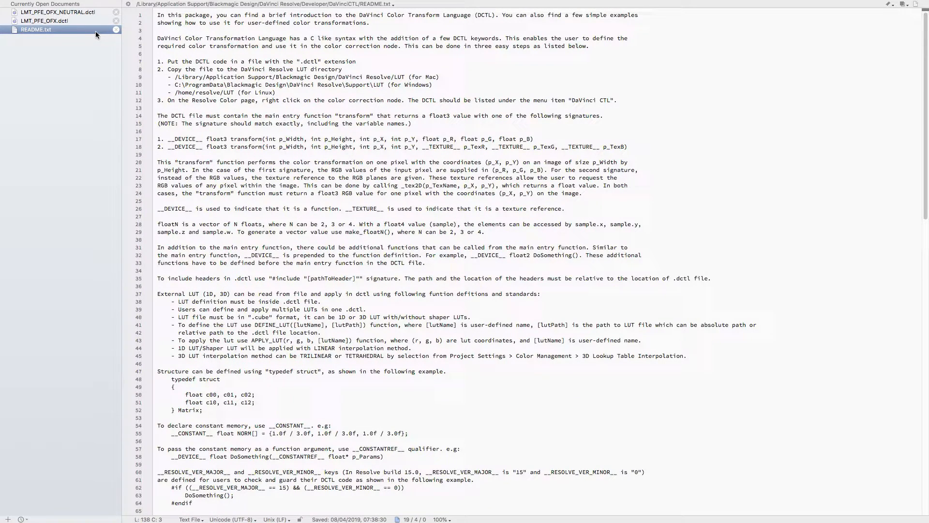
mouse_move(44, 21)
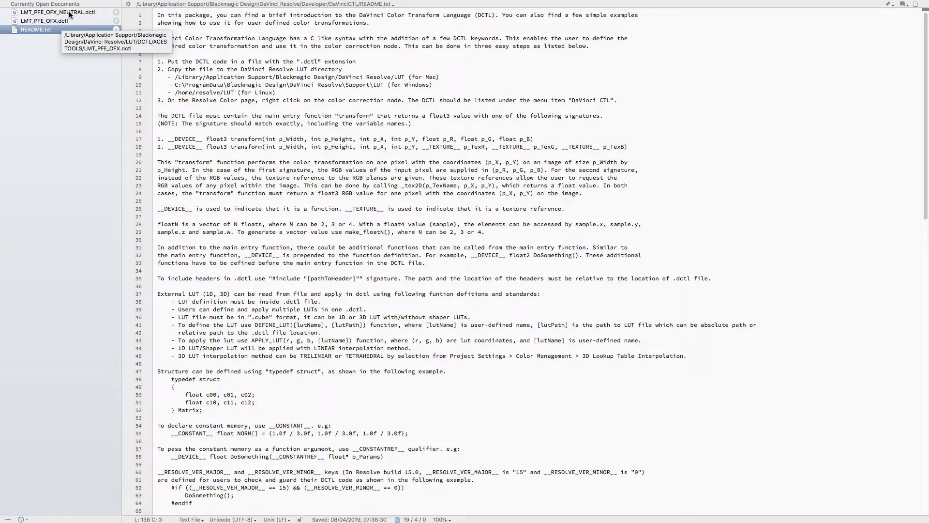
Select LMT_PFE_OFX_NEUTRAL.dctl in the sidebar, then bring up the app switcher.
click(56, 11)
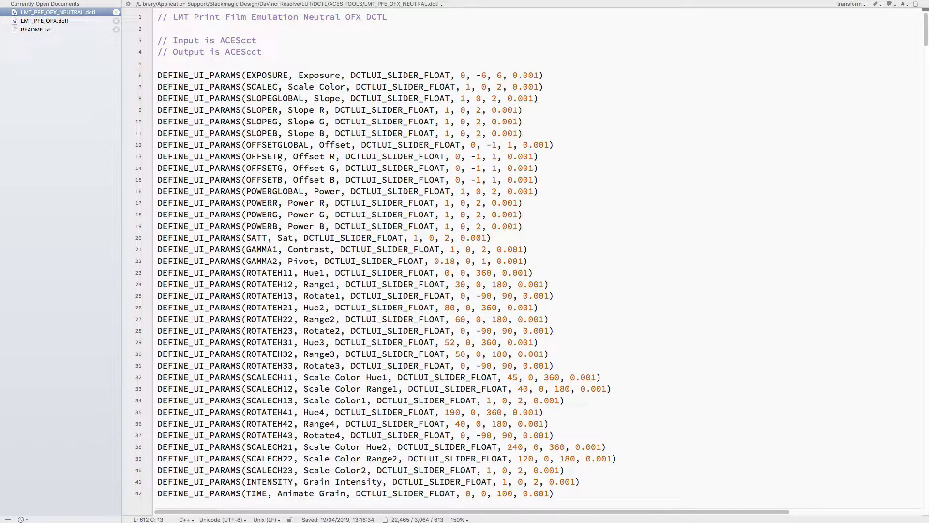
mouse_move(448, 272)
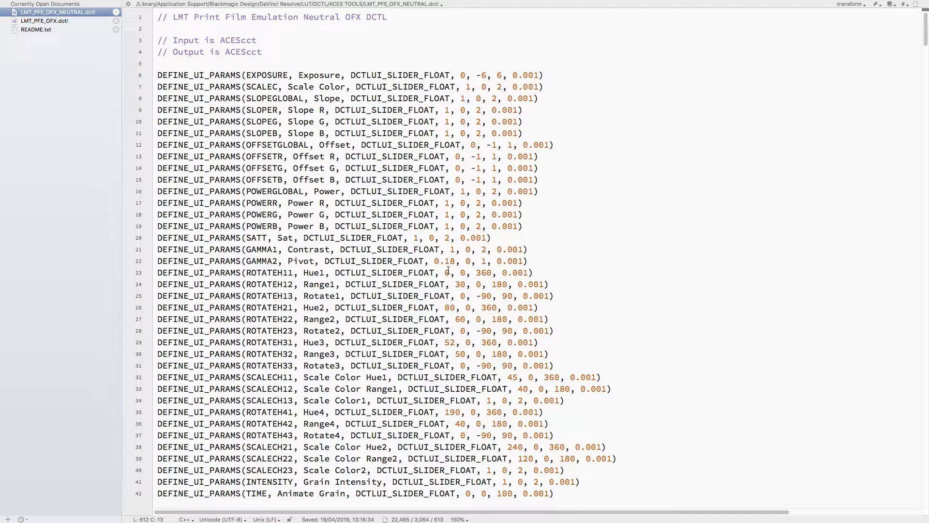
key(cmd+tab)
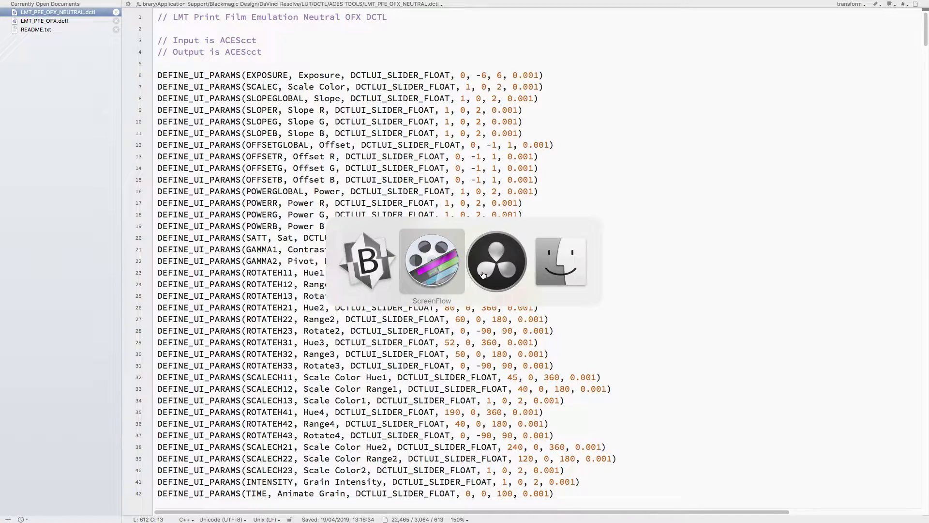
click(496, 260)
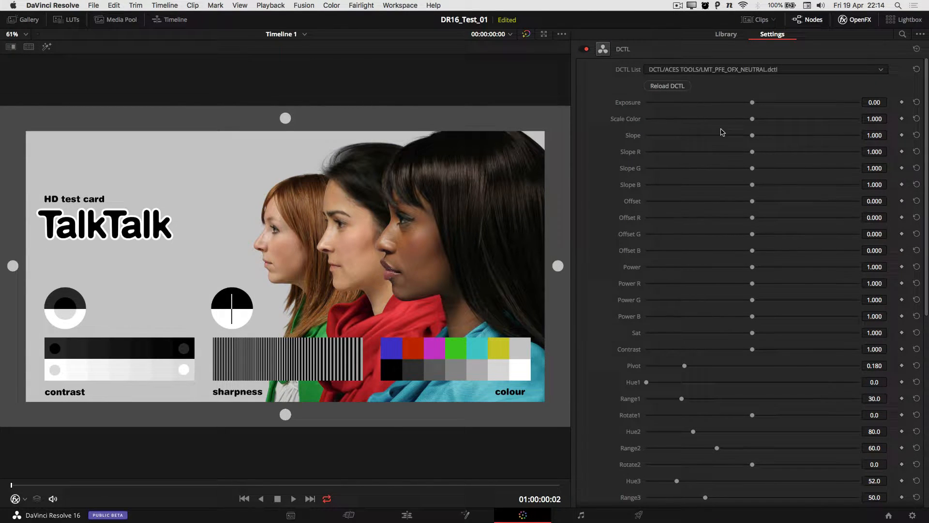
scroll(down, 3)
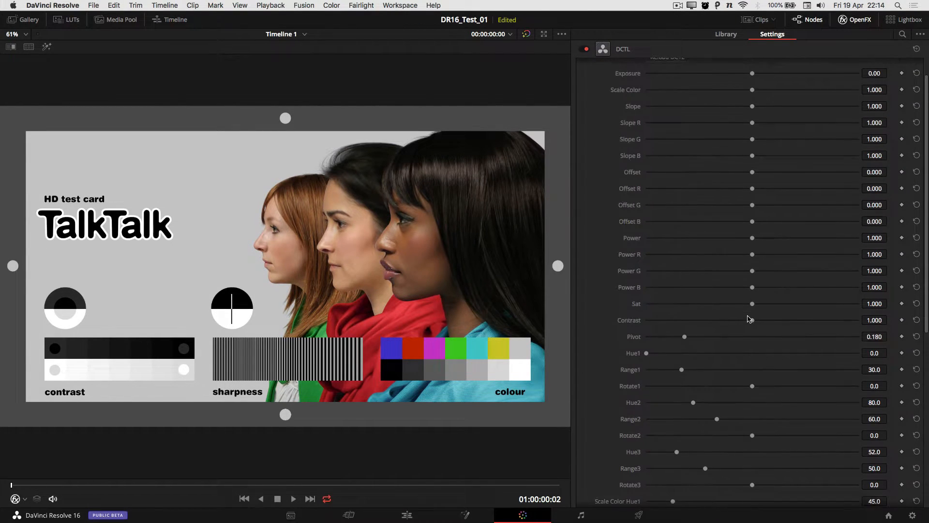
scroll(down, 3)
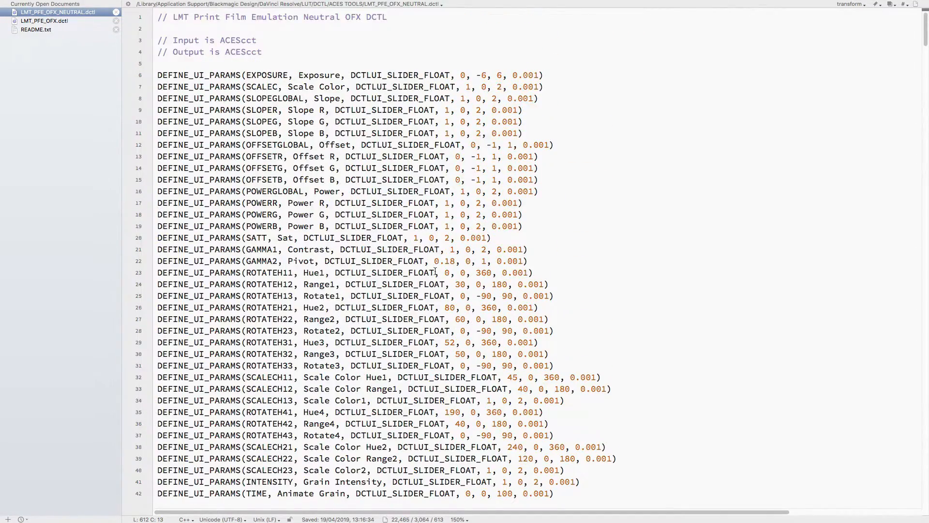
Scroll down to the transform function and its ADD_GRAIN block, then bring up the app switcher.
scroll(down, 3)
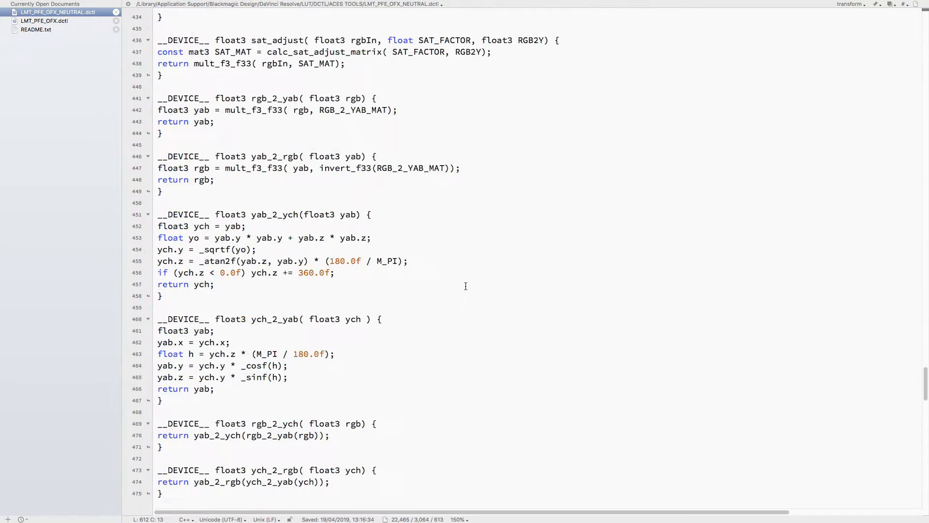
scroll(down, 3)
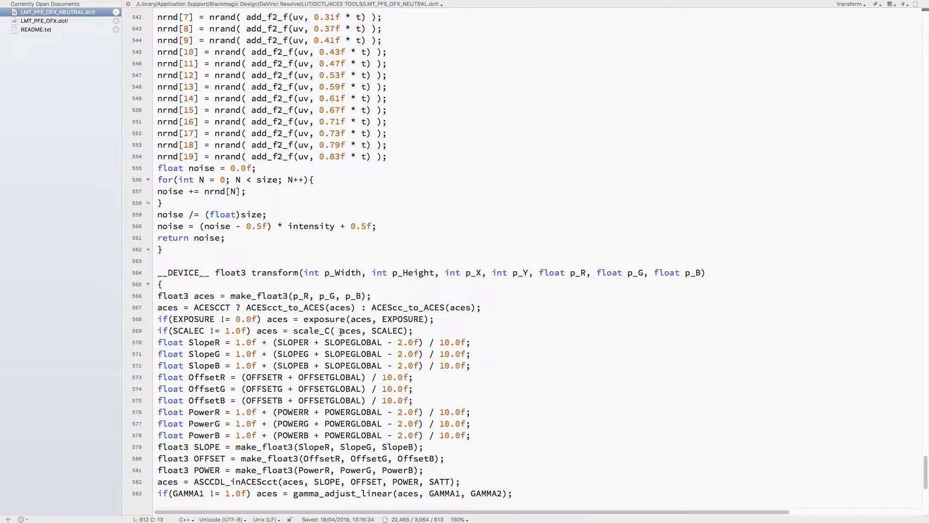
scroll(down, 3)
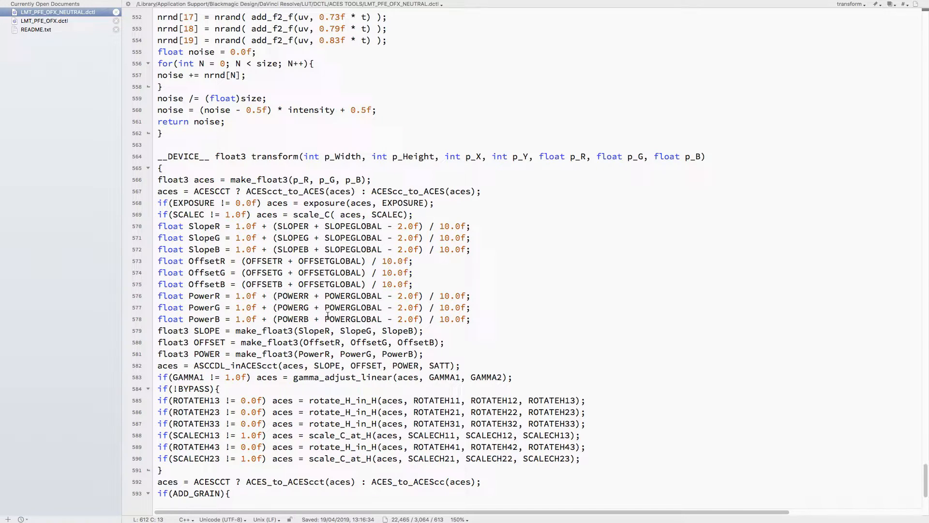
scroll(down, 3)
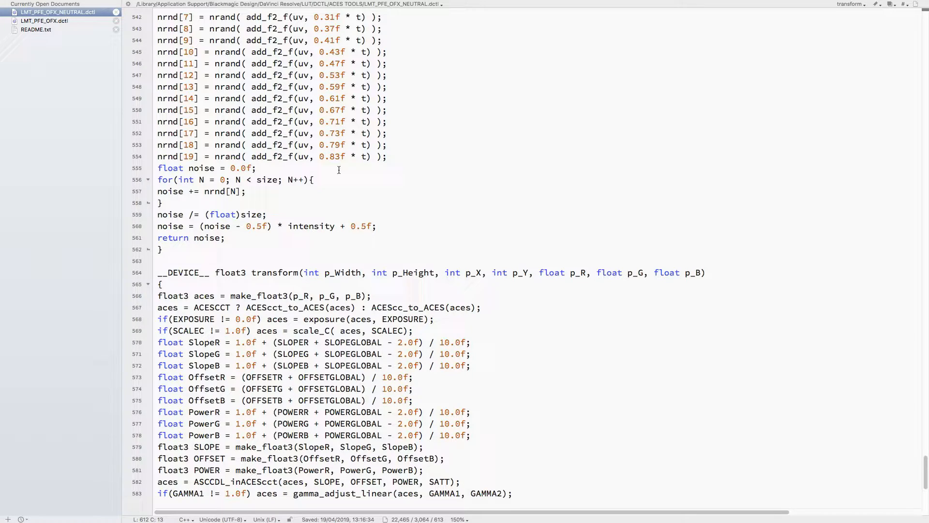
scroll(down, 3)
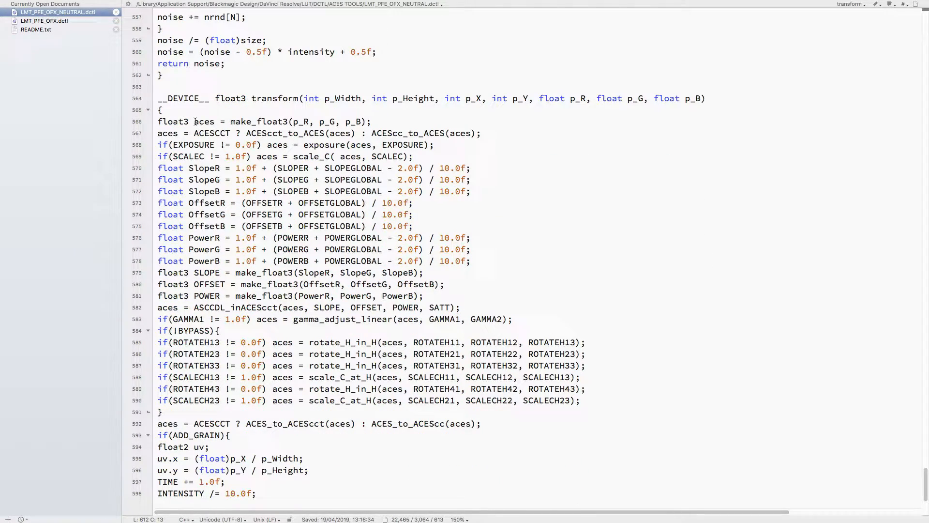
mouse_move(204, 122)
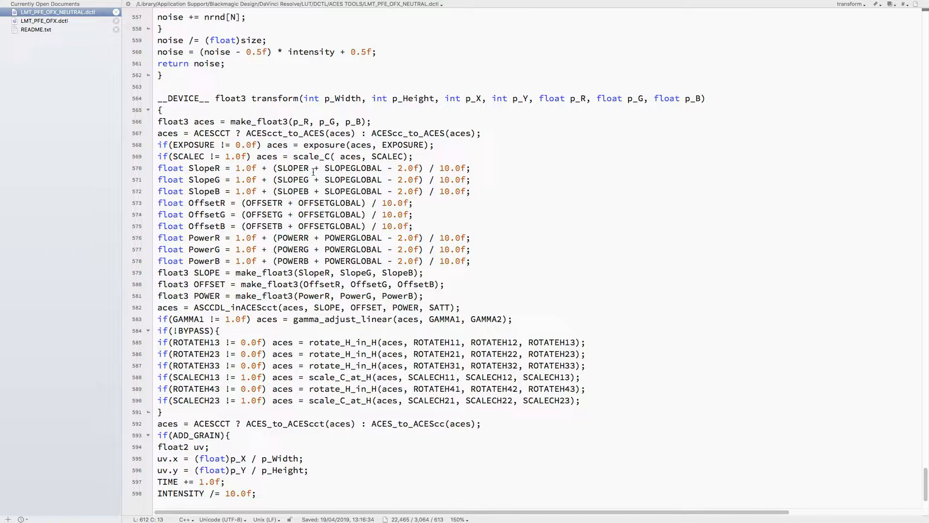
key(cmd+tab)
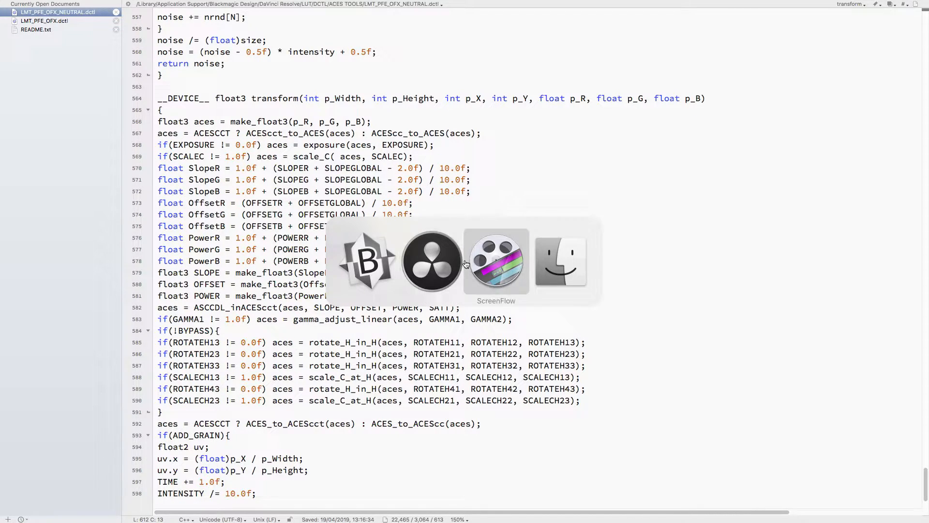
Bring DaVinci Resolve to the front from the app switcher.
click(431, 262)
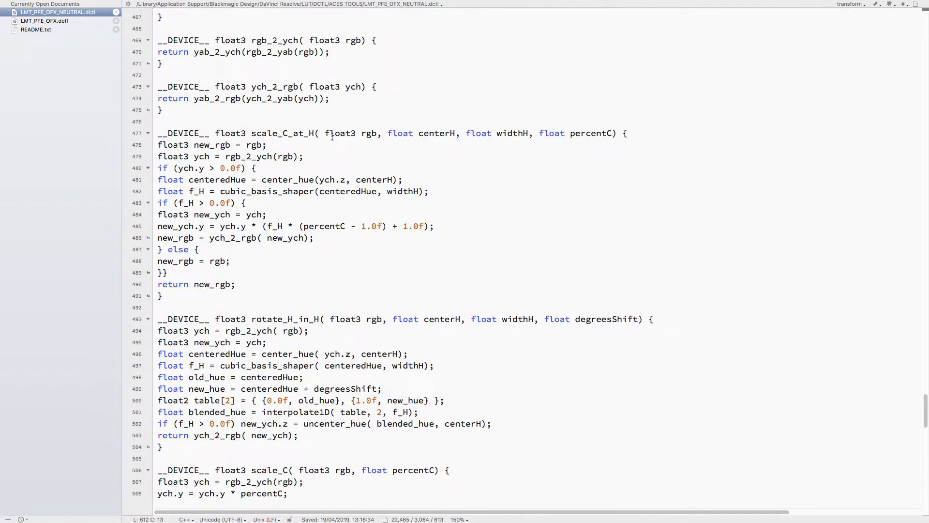
Scroll through the ACEScc/ACEScct conversion, ASC CDL and gamma helper functions.
scroll(up, 3)
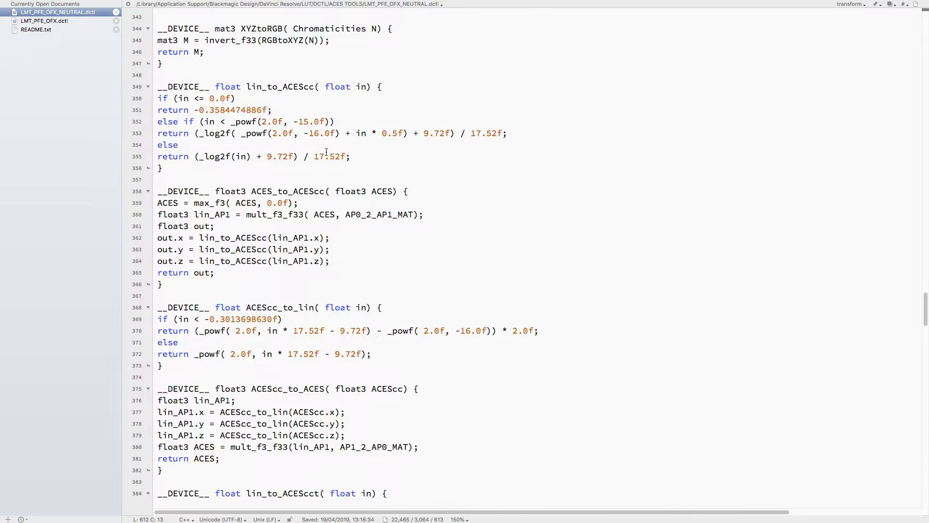
scroll(down, 3)
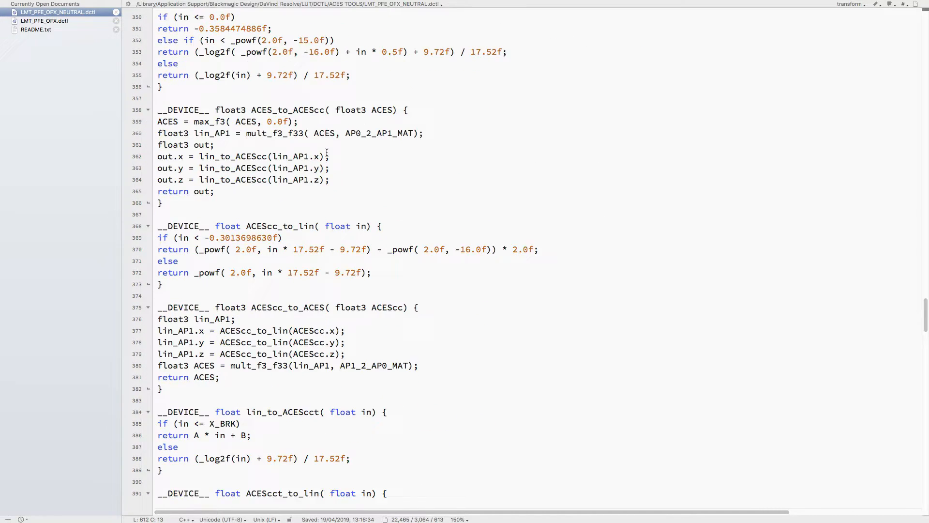
scroll(down, 3)
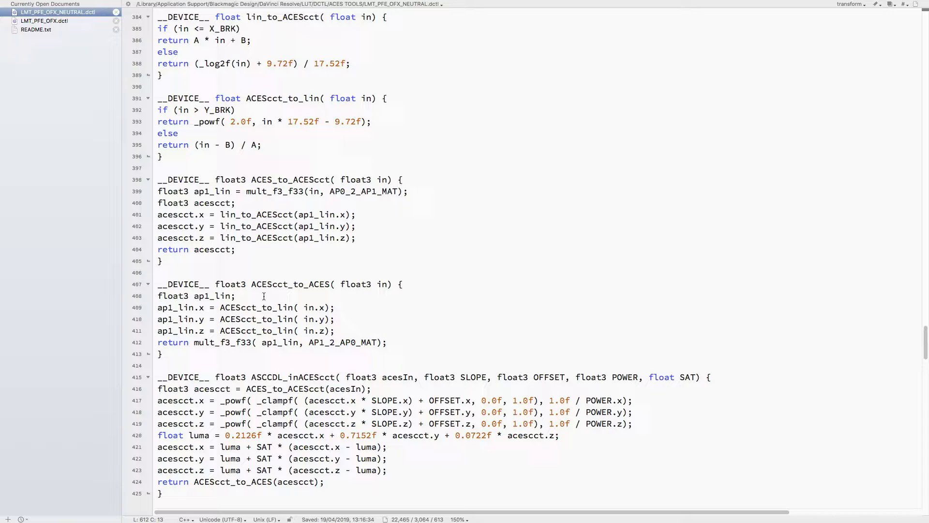
mouse_move(265, 326)
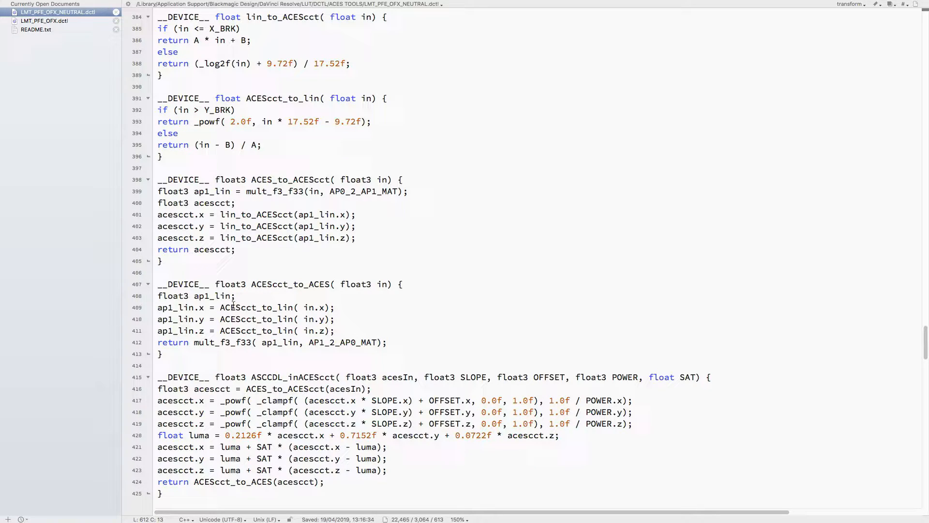
mouse_move(259, 301)
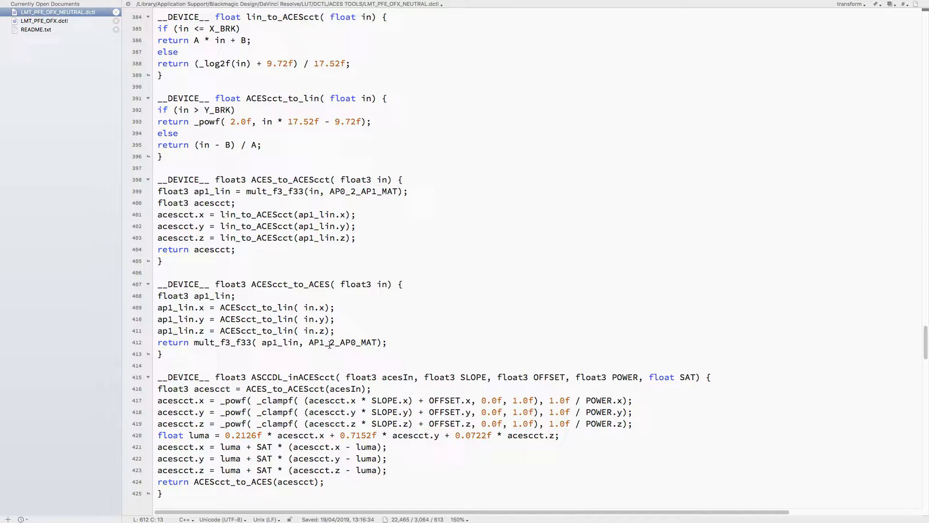
scroll(down, 3)
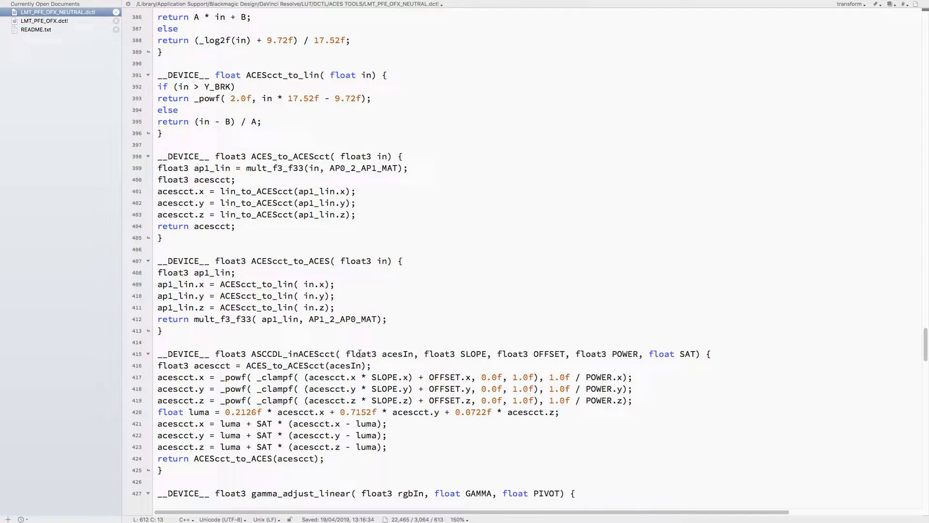
scroll(down, 3)
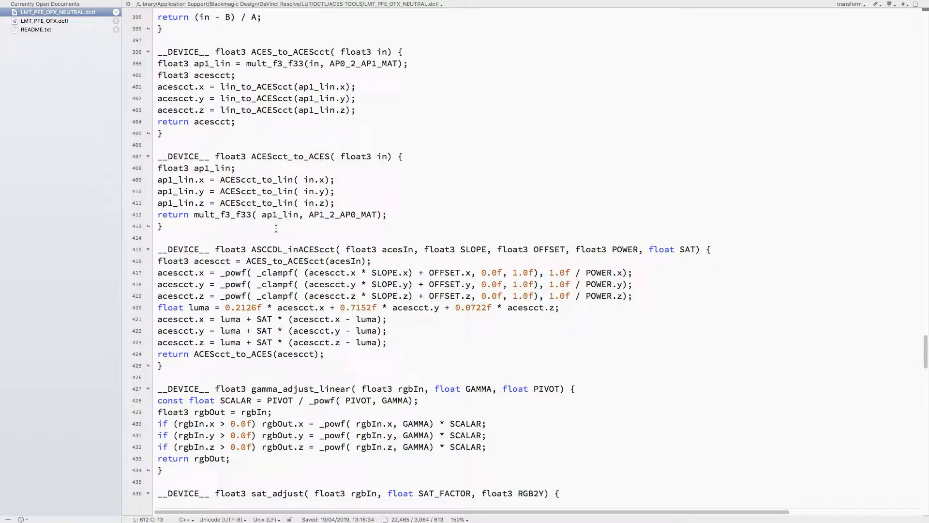
scroll(up, 3)
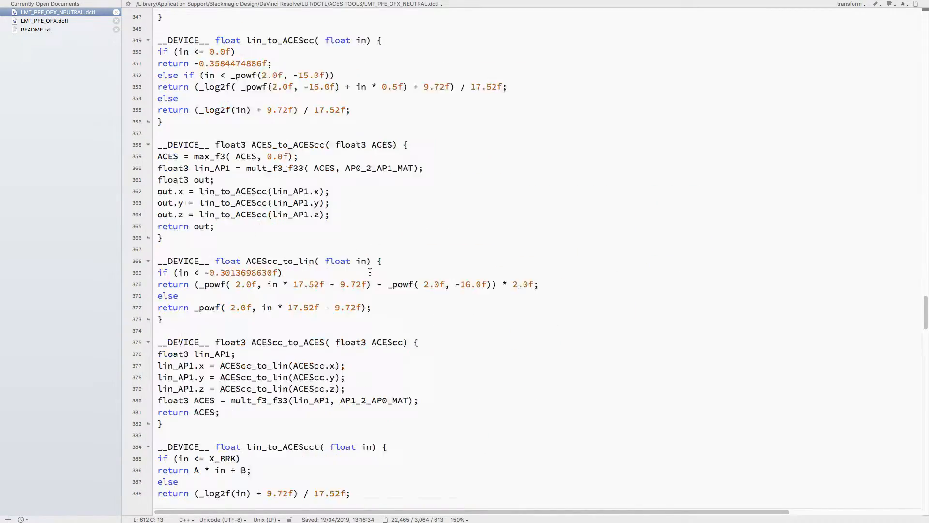
scroll(down, 3)
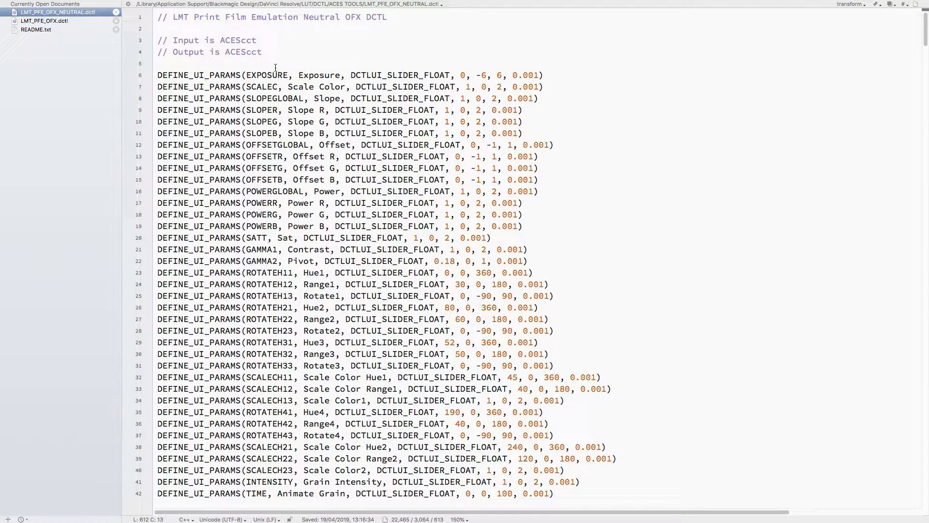
Scroll to line 564 where the transform function begins with exposure, slope, offset and power.
scroll(down, 3)
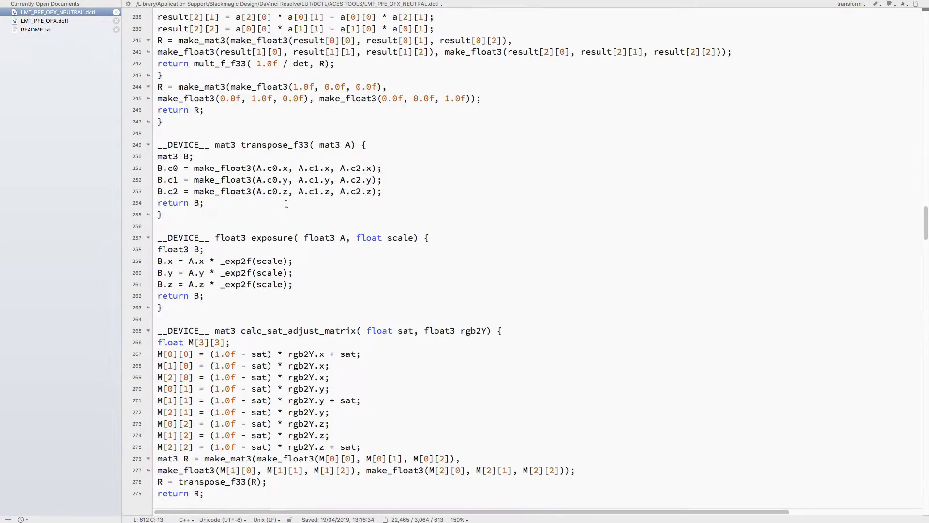
scroll(down, 3)
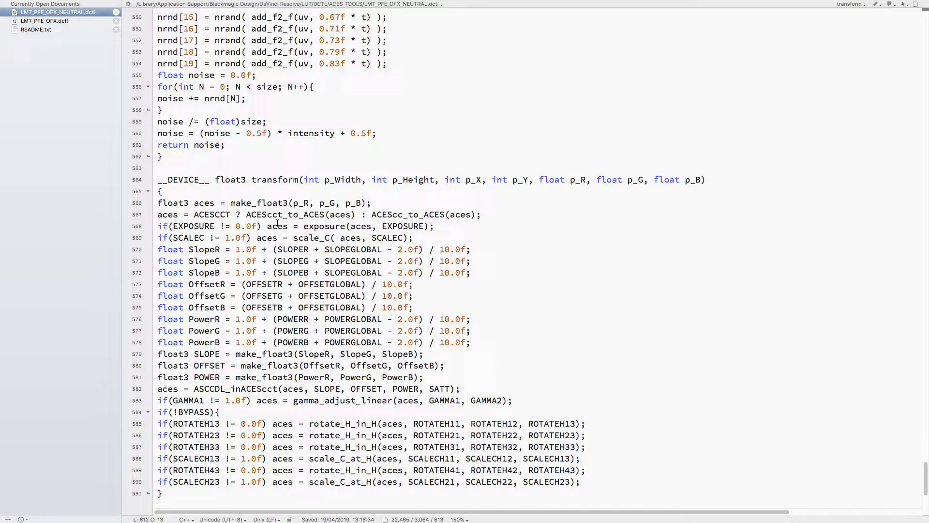
mouse_move(339, 228)
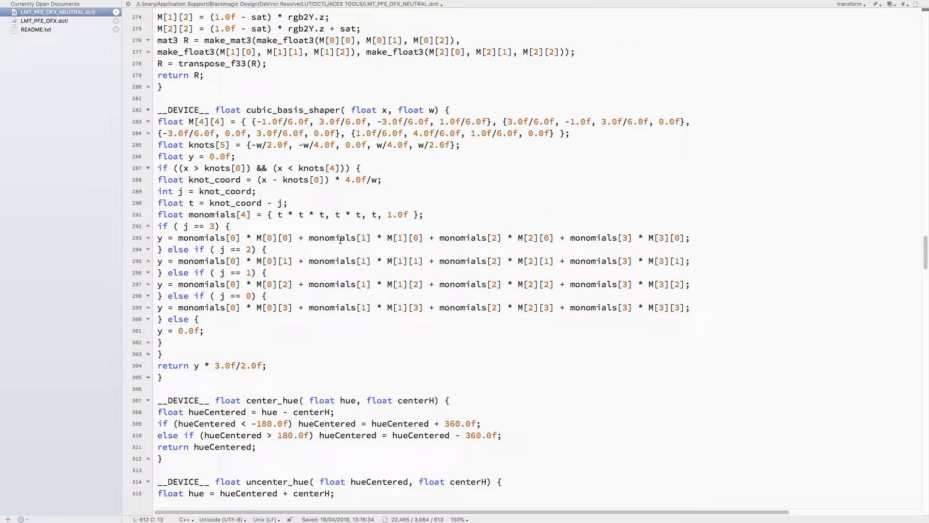
scroll(up, 3)
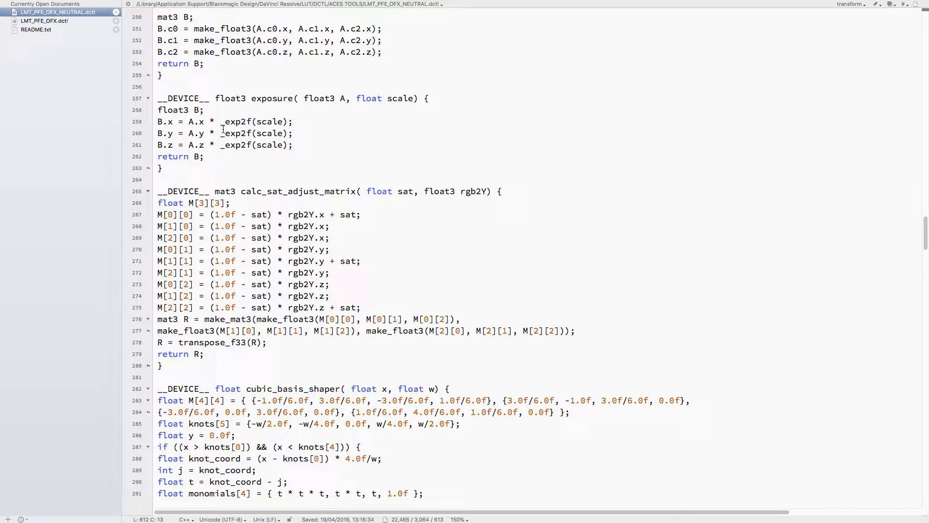
mouse_move(253, 129)
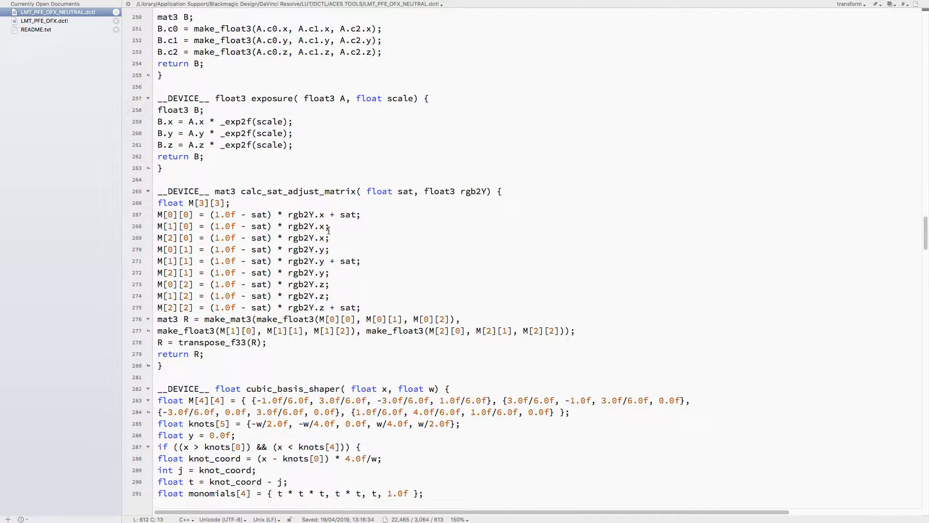
scroll(down, 3)
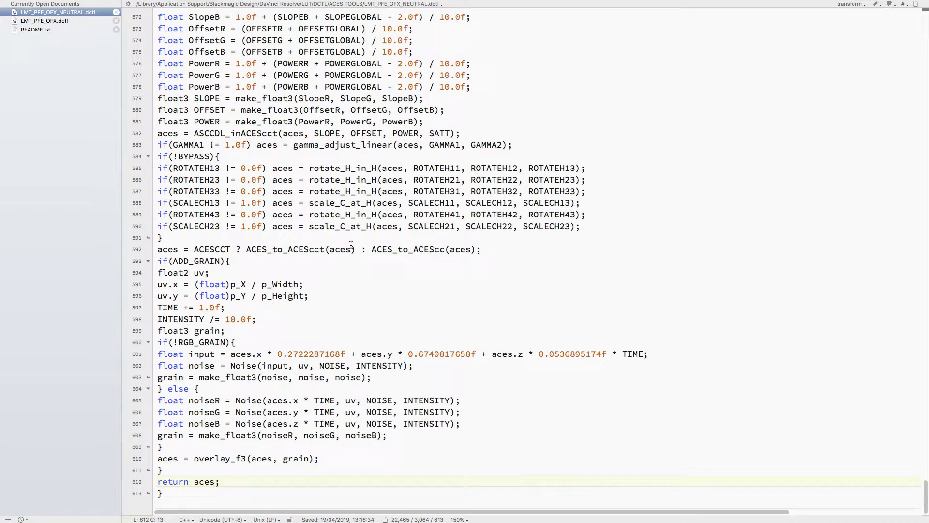
scroll(up, 3)
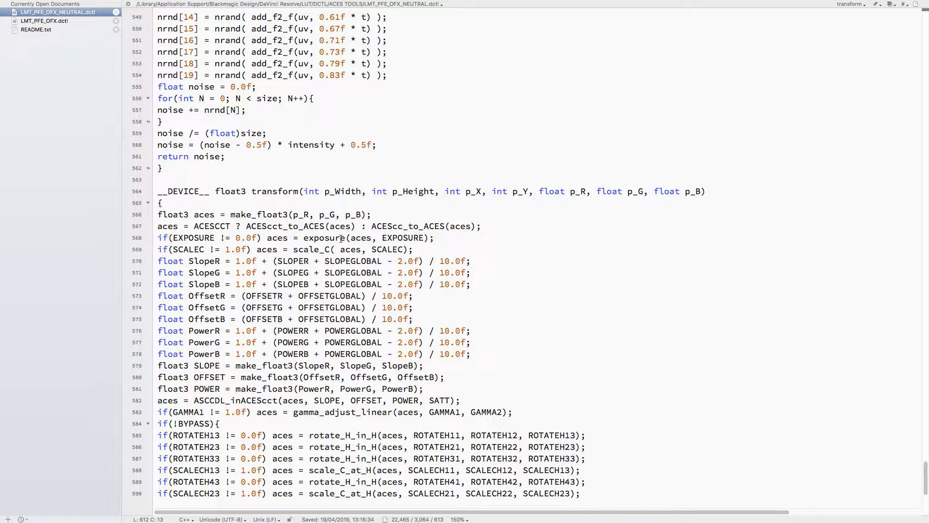
Scroll up to the typedef struct, M_PI and matrix #define section near line 47.
scroll(down, 3)
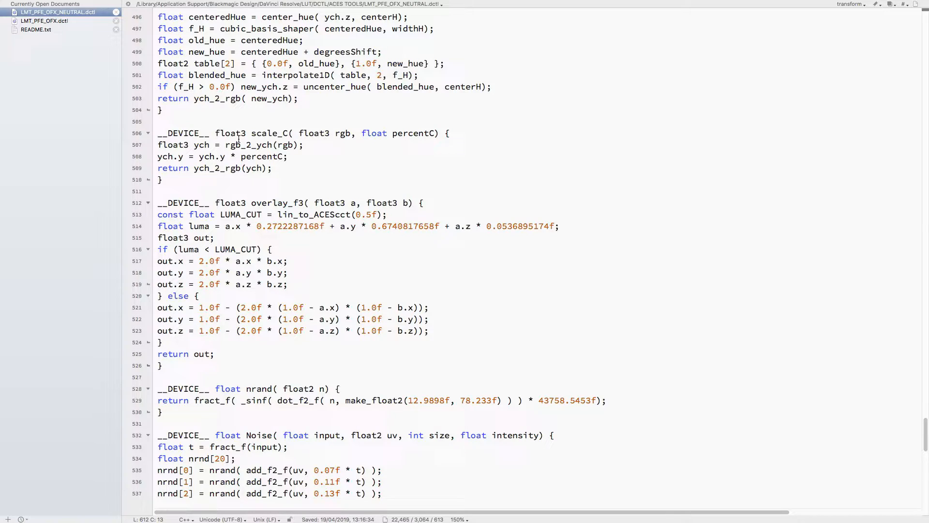
mouse_move(285, 142)
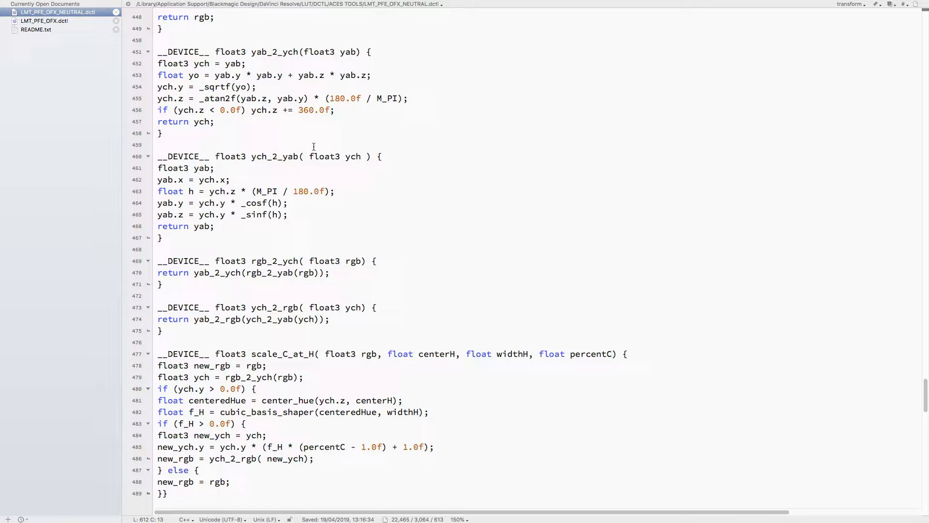
scroll(up, 3)
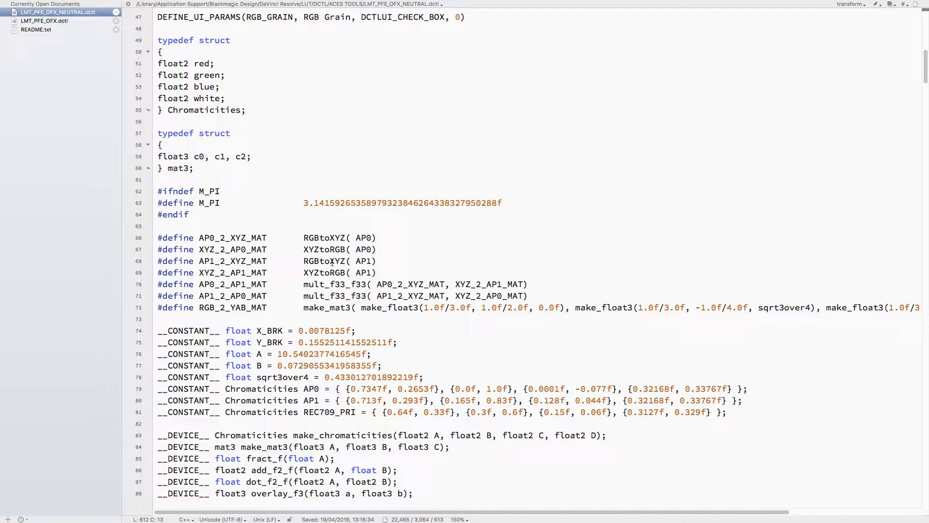
scroll(down, 3)
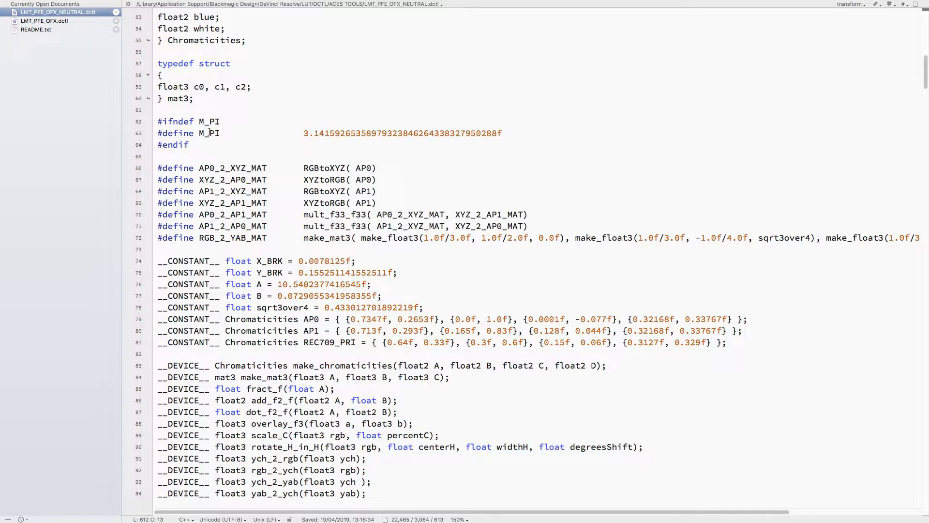
scroll(down, 3)
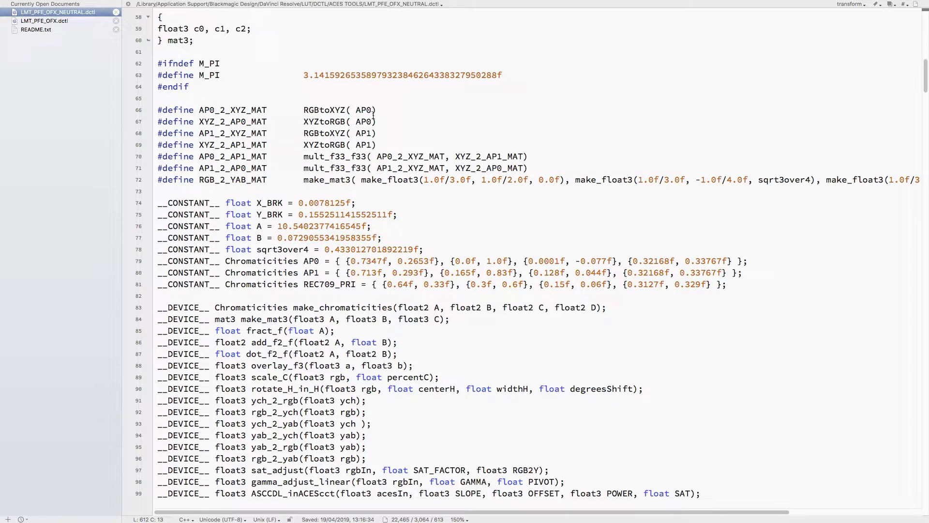
scroll(up, 3)
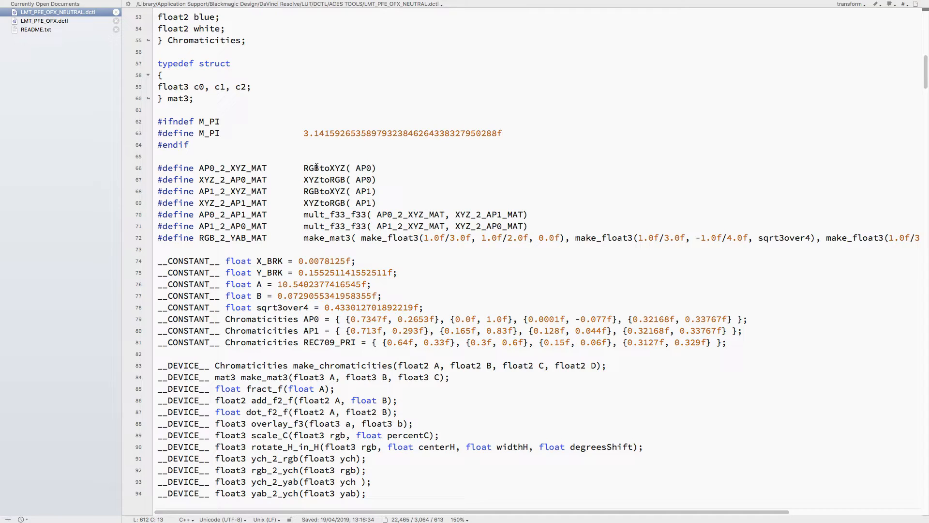
Scroll past the __DEVICE__ declarations to make_chromaticities, fract_f and add_f2_f near line 128.
scroll(down, 3)
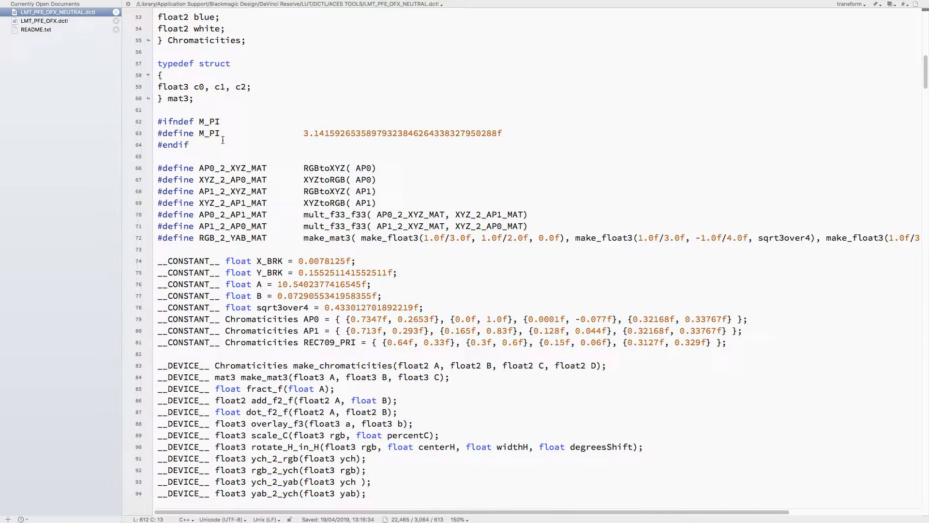
scroll(down, 3)
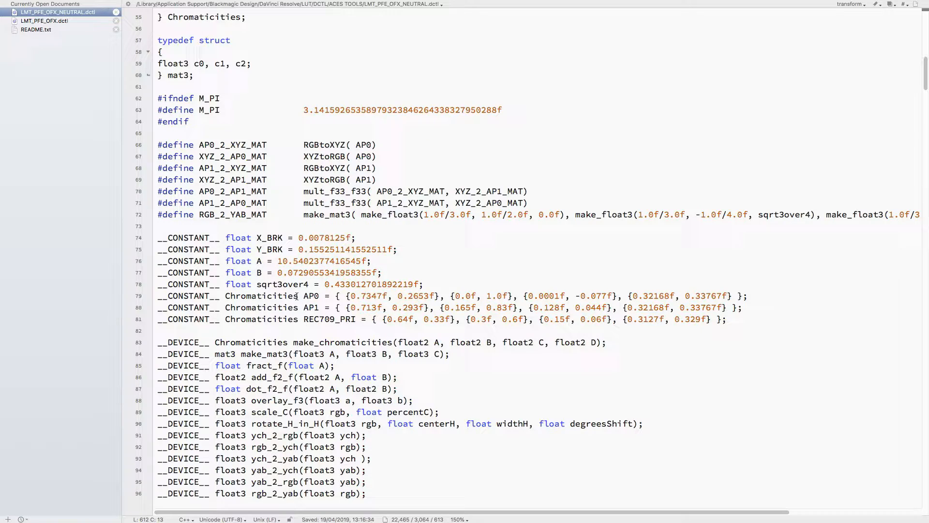
scroll(down, 3)
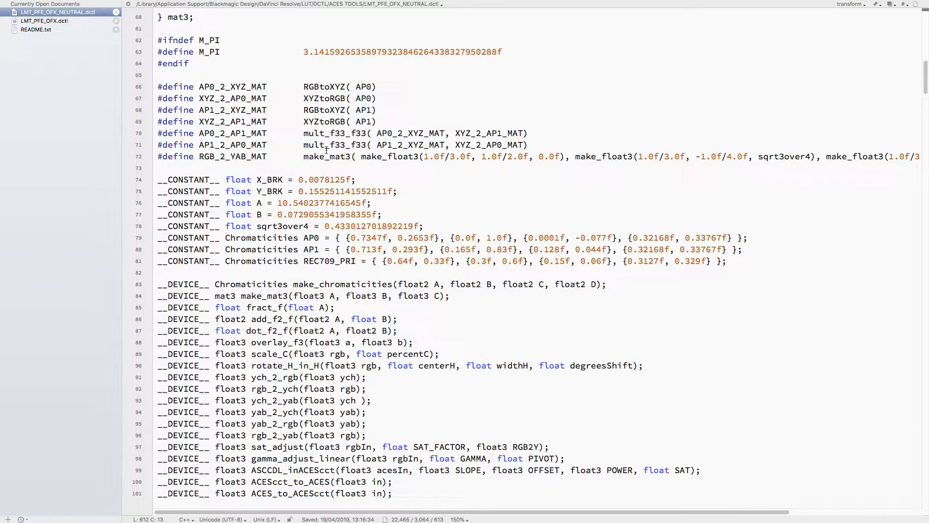
scroll(down, 3)
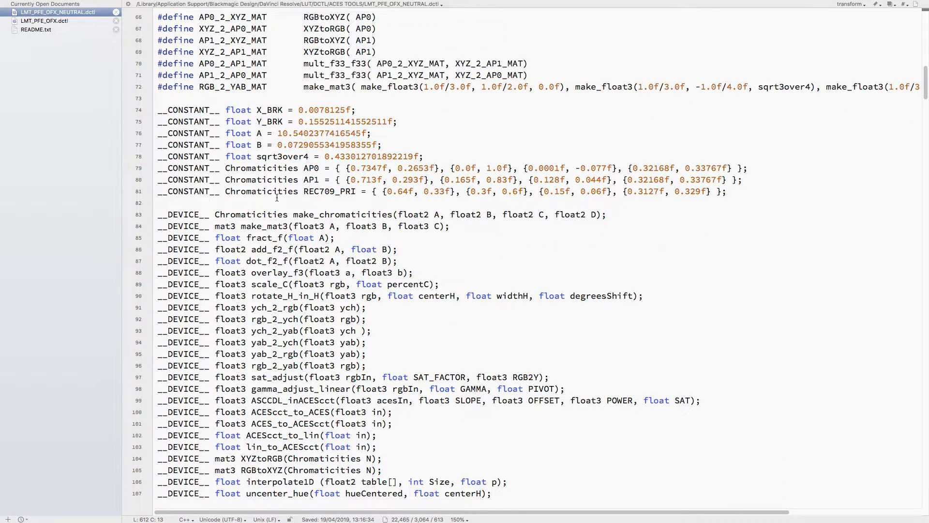
scroll(down, 3)
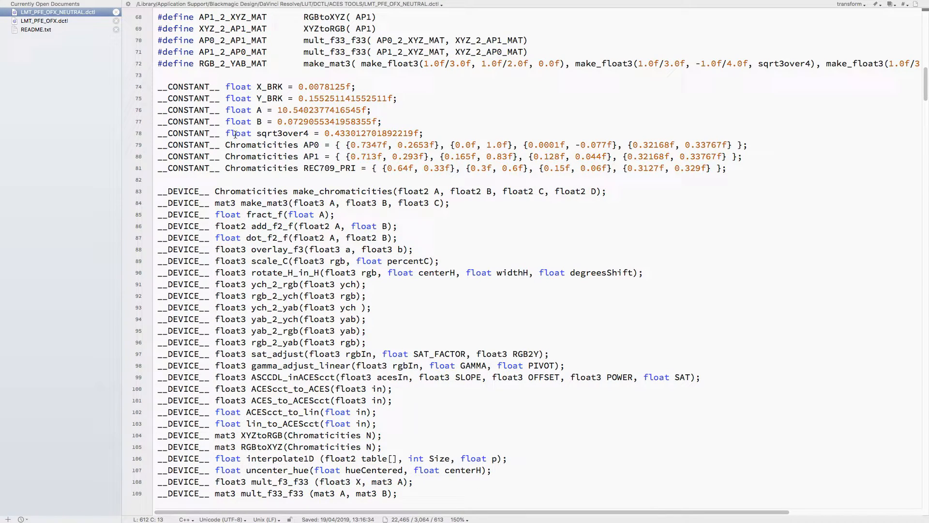
scroll(down, 3)
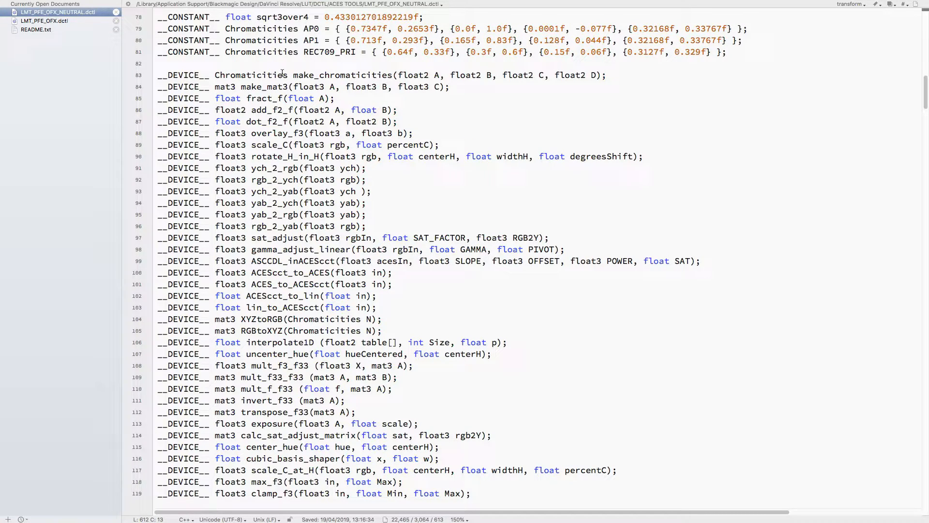
scroll(down, 3)
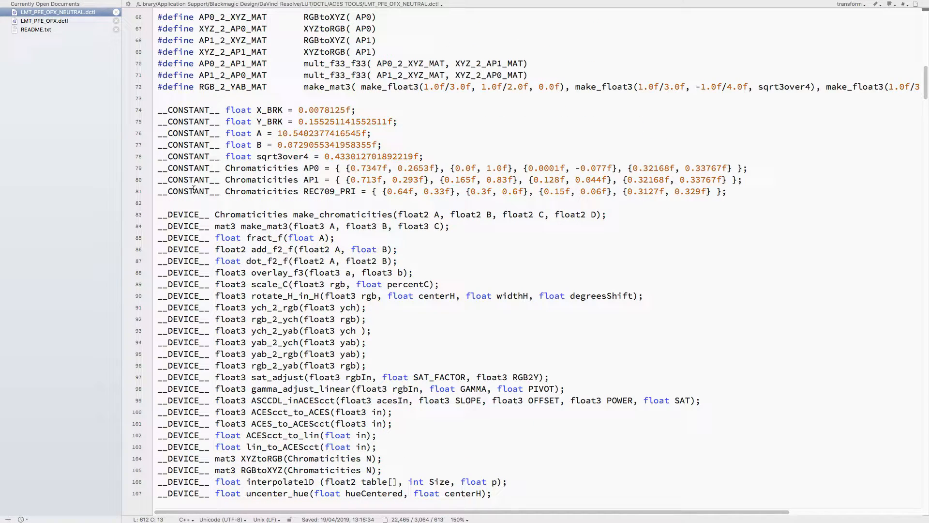
scroll(down, 3)
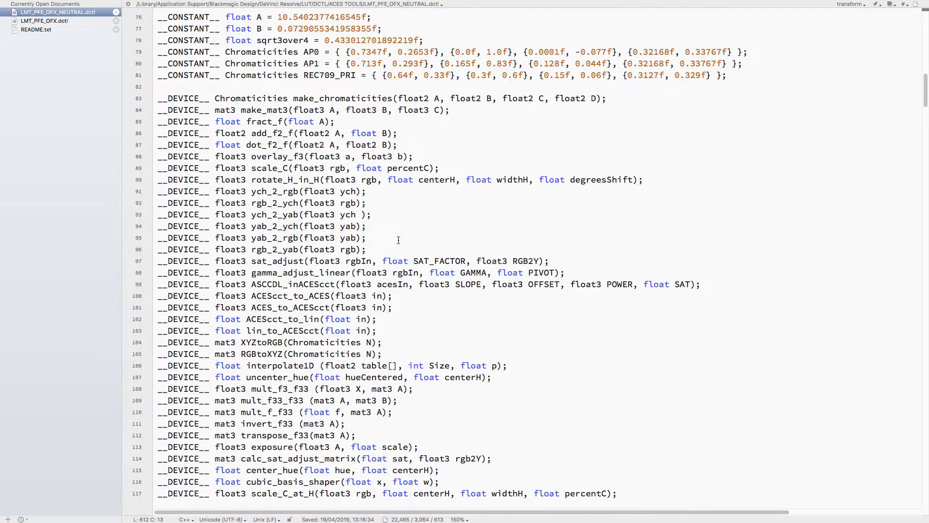
scroll(down, 3)
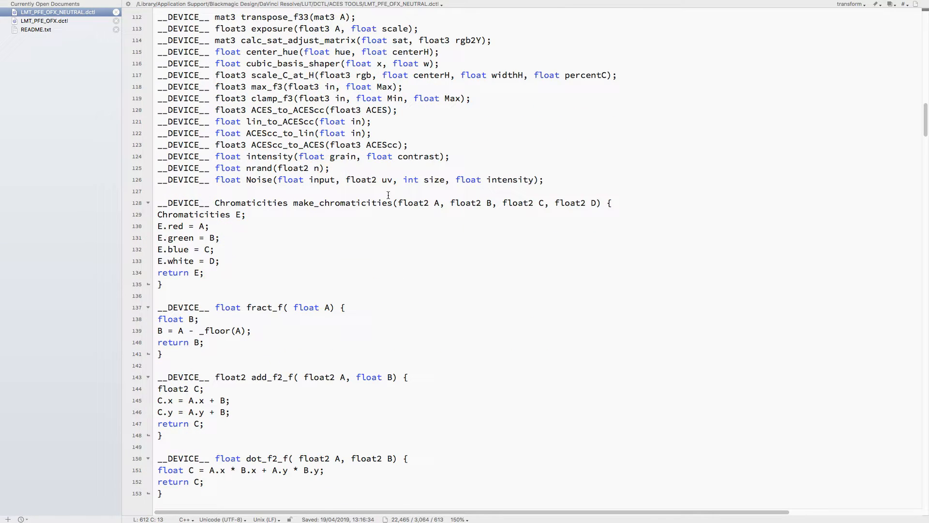
Scroll down through invert_f33, transpose_f33, cubic_basis_shaper and center_hue.
scroll(down, 3)
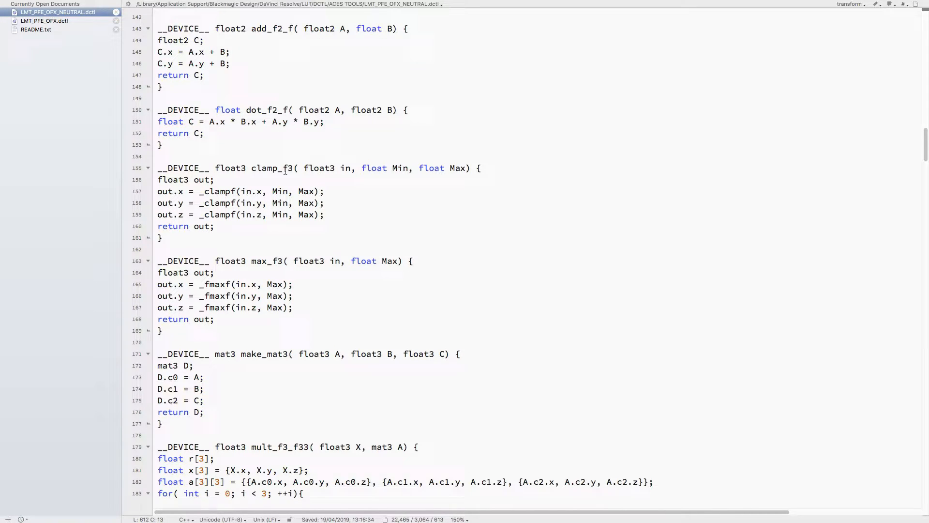
scroll(down, 3)
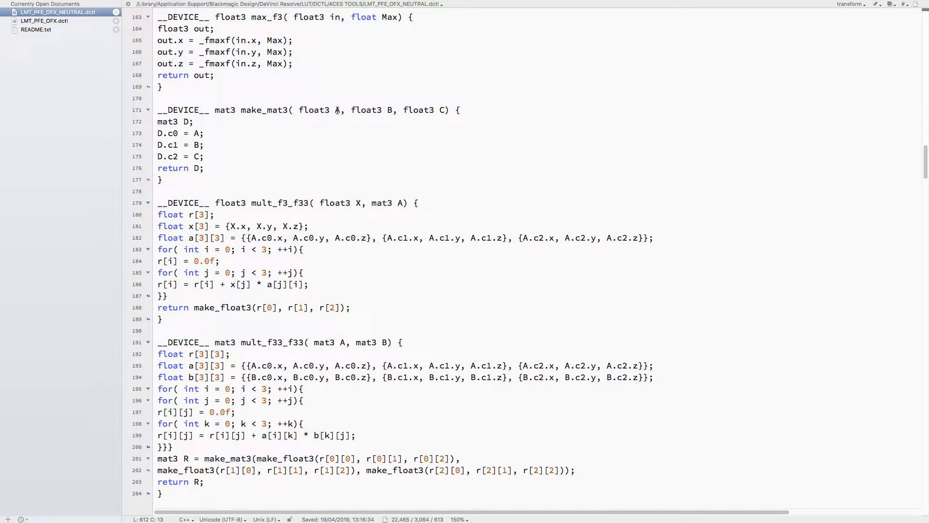
scroll(down, 3)
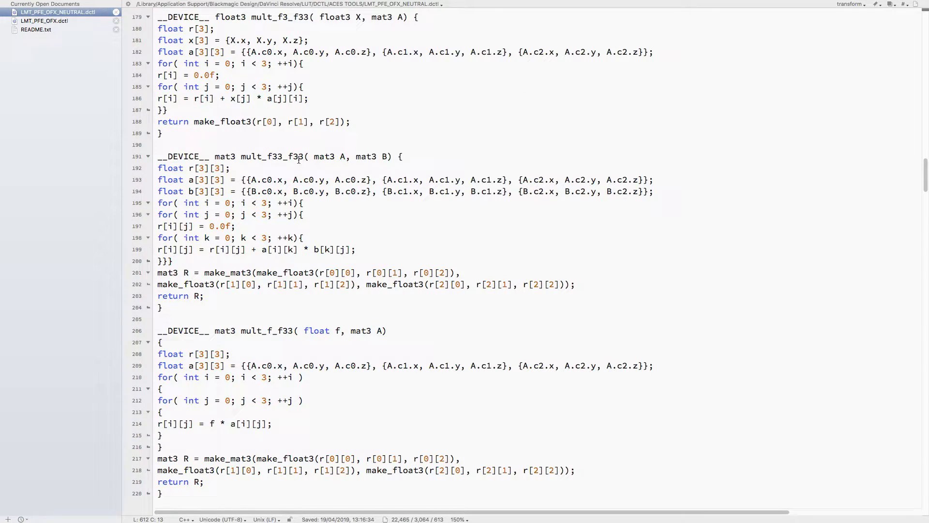
scroll(down, 3)
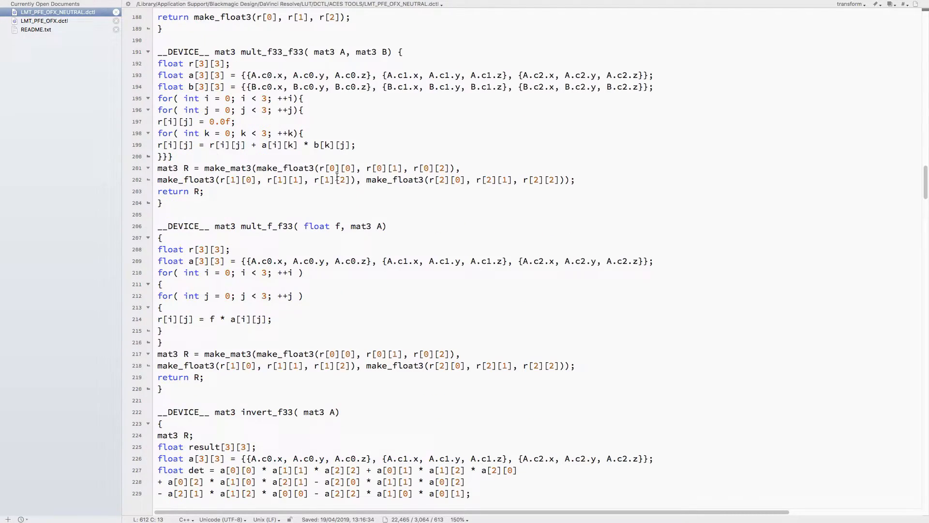
scroll(down, 3)
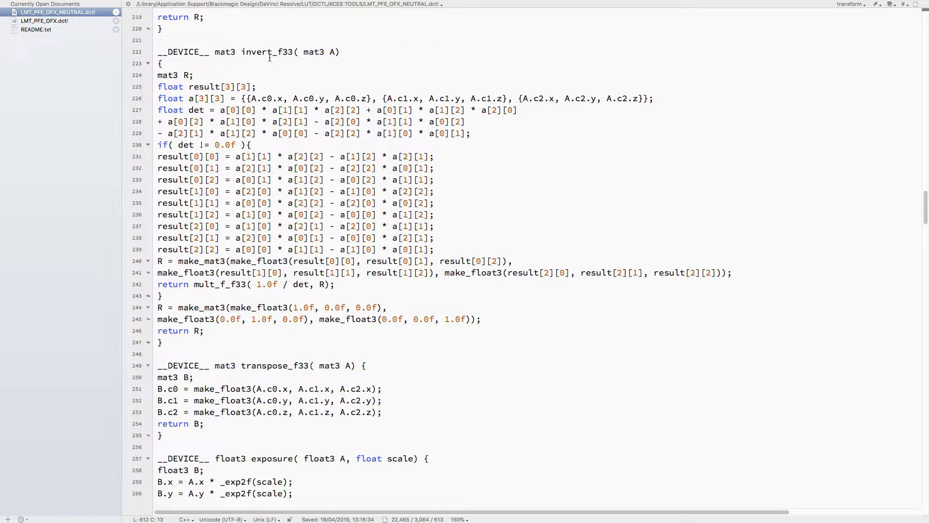
scroll(down, 3)
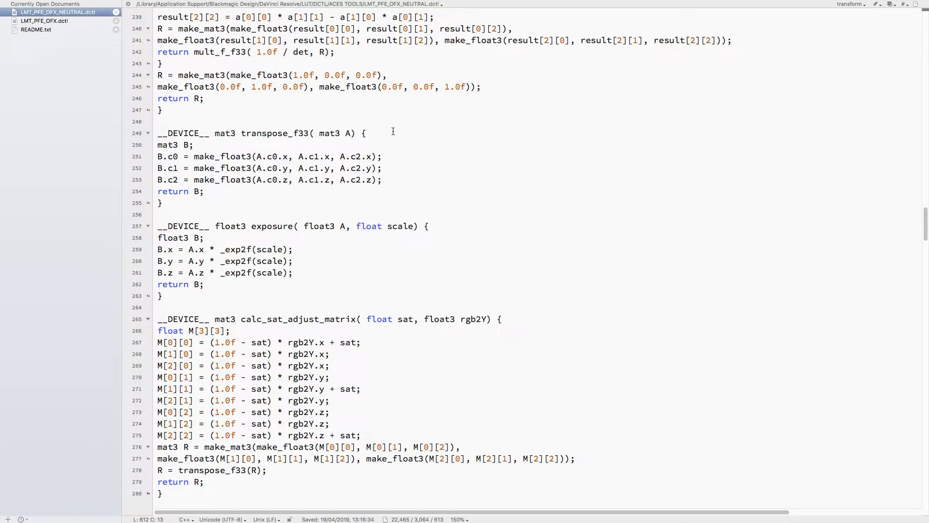
mouse_move(398, 142)
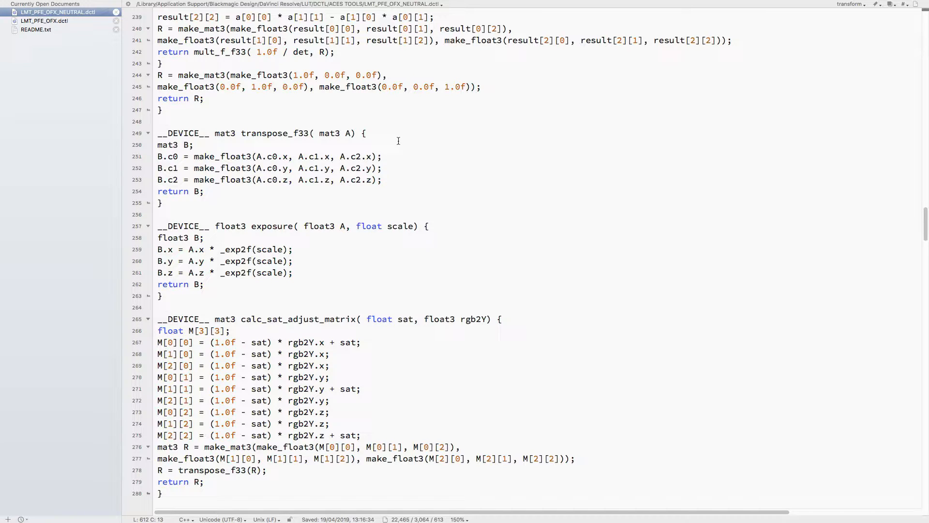
scroll(down, 3)
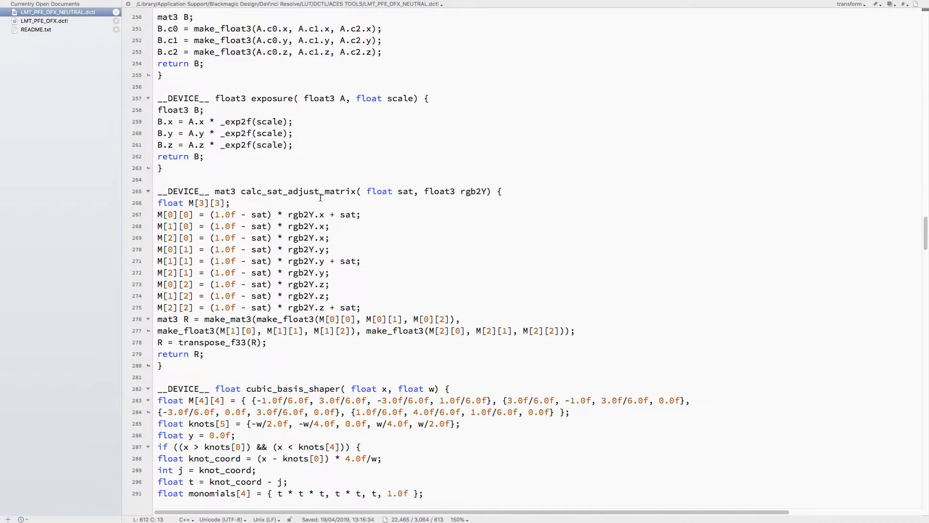
scroll(down, 3)
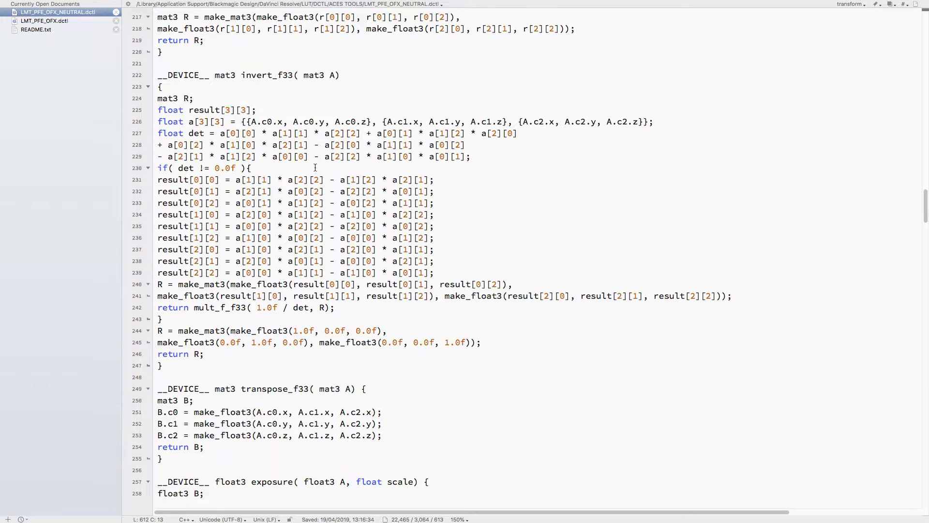
Continue scrolling until RGBtoXYZ, XYZtoRGB and lin_to_ACEScc are on screen.
scroll(down, 3)
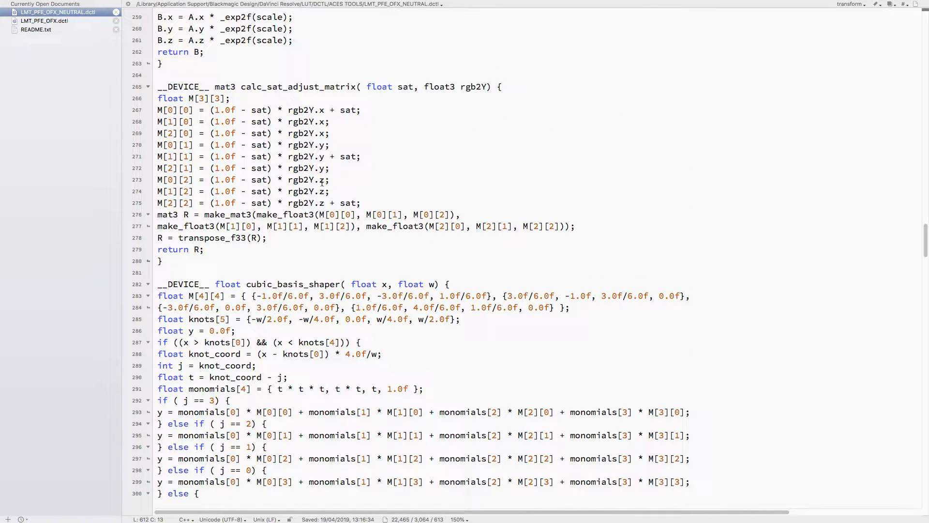
scroll(down, 3)
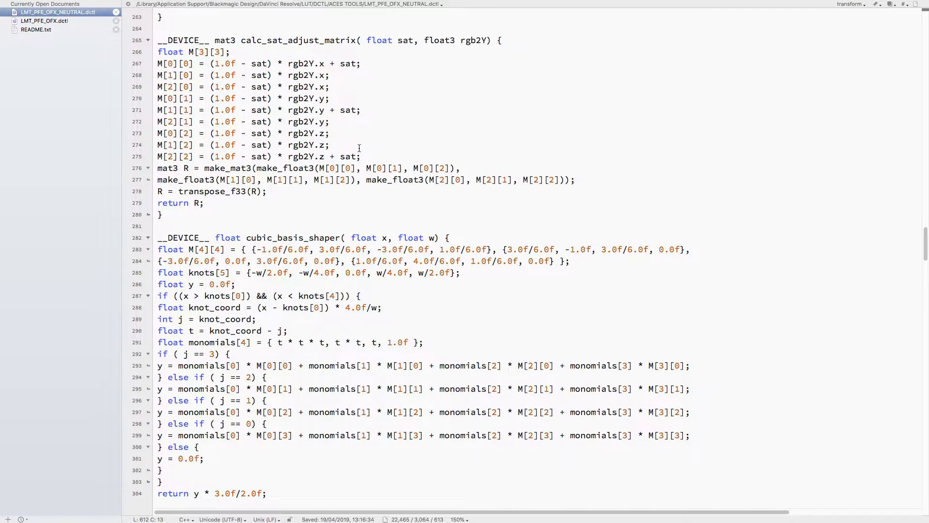
scroll(down, 3)
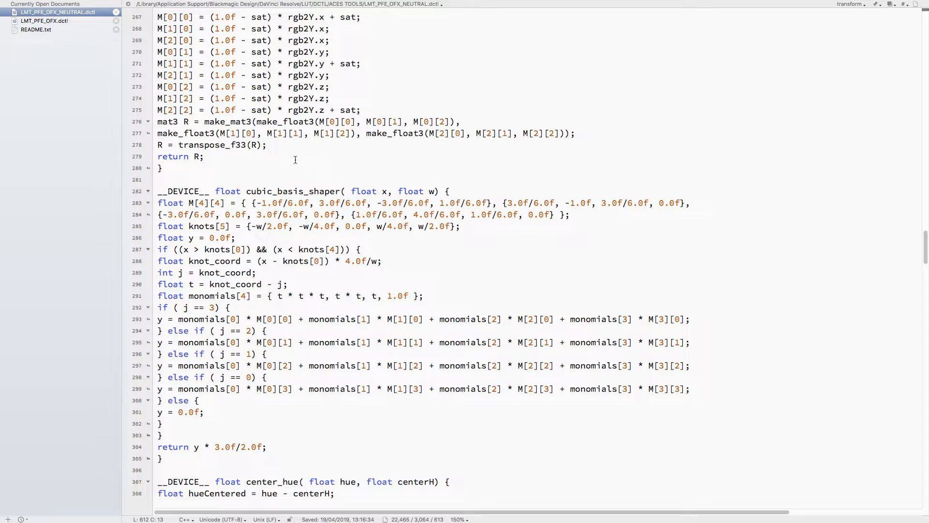
mouse_move(352, 167)
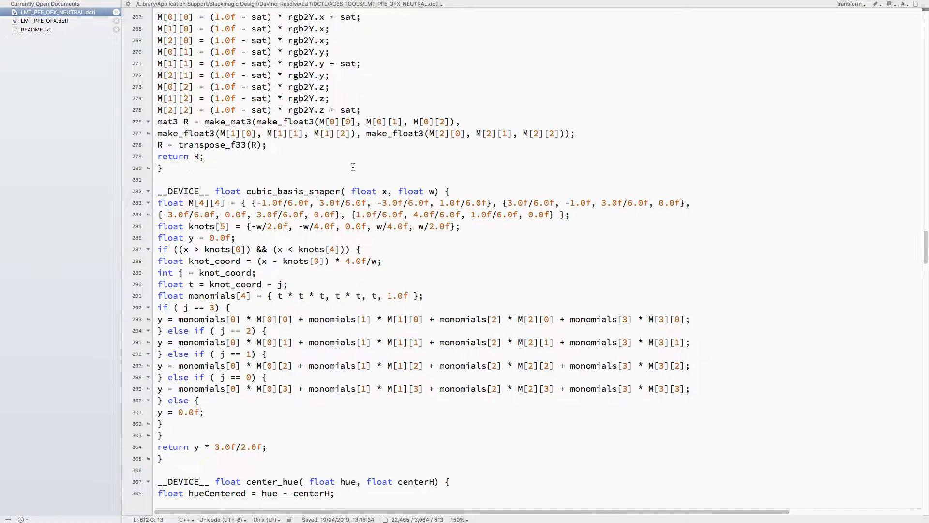
scroll(down, 3)
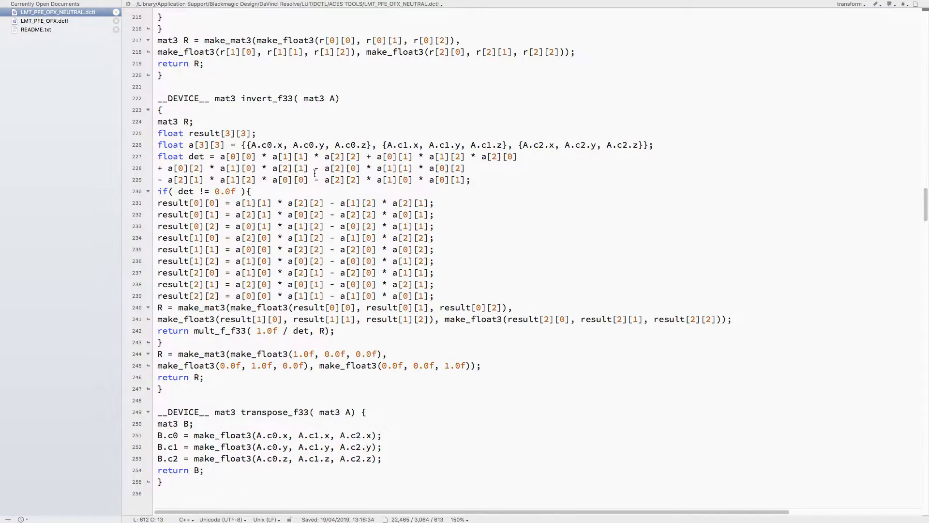
scroll(down, 3)
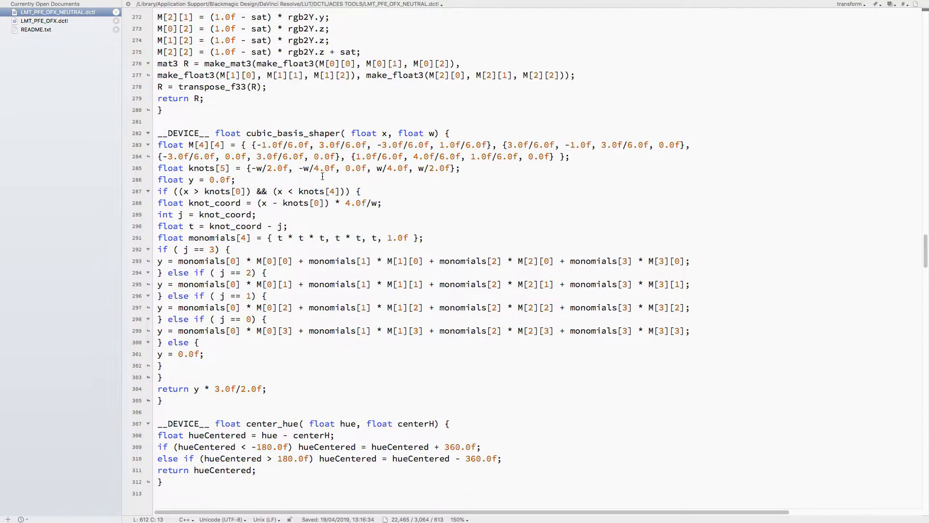
scroll(down, 3)
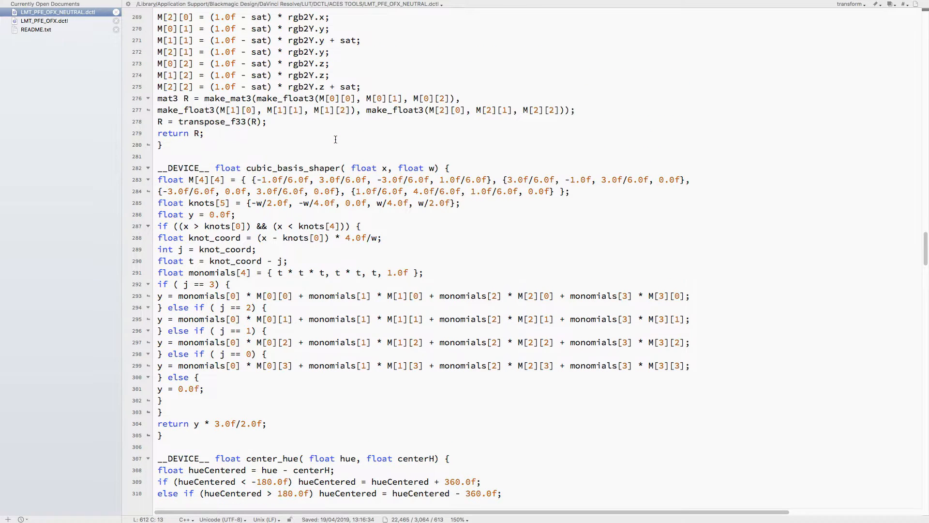
scroll(down, 3)
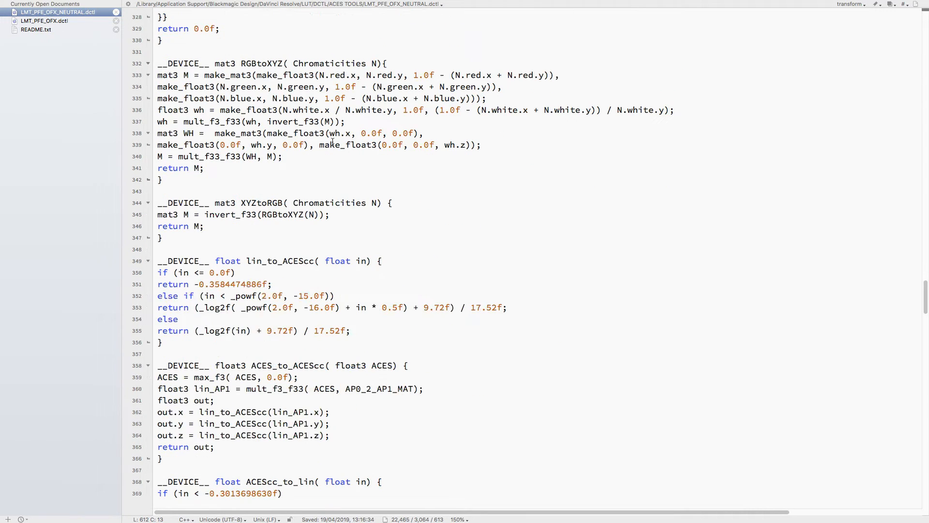
Scroll down to the transform function near line 564 and through its grading and grain steps.
scroll(down, 3)
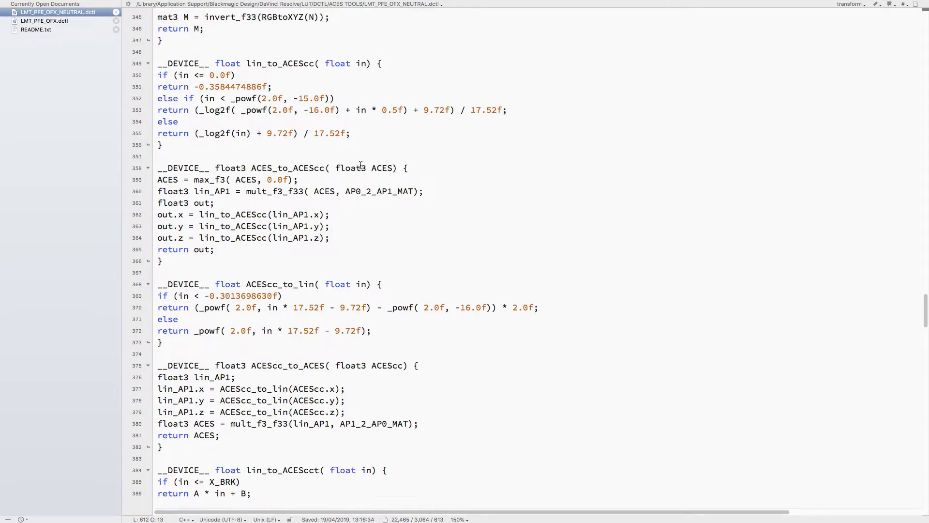
scroll(down, 3)
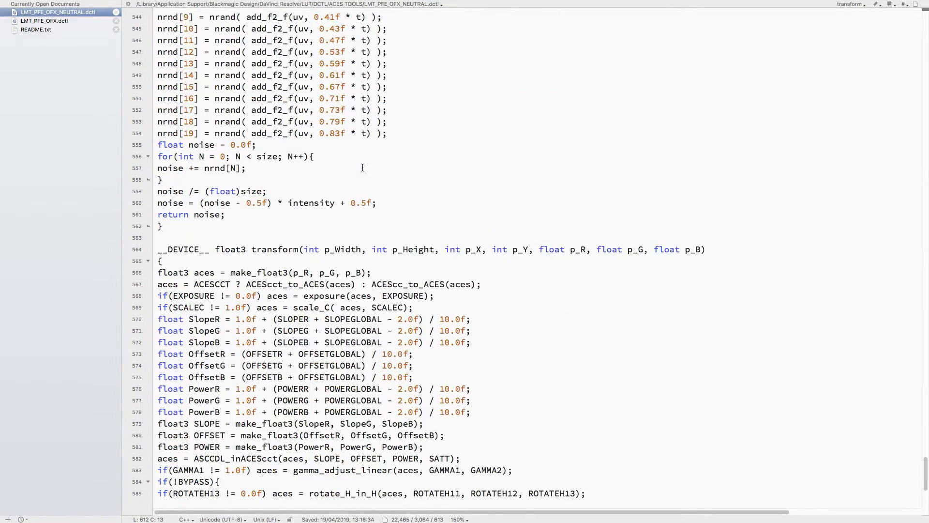
scroll(down, 3)
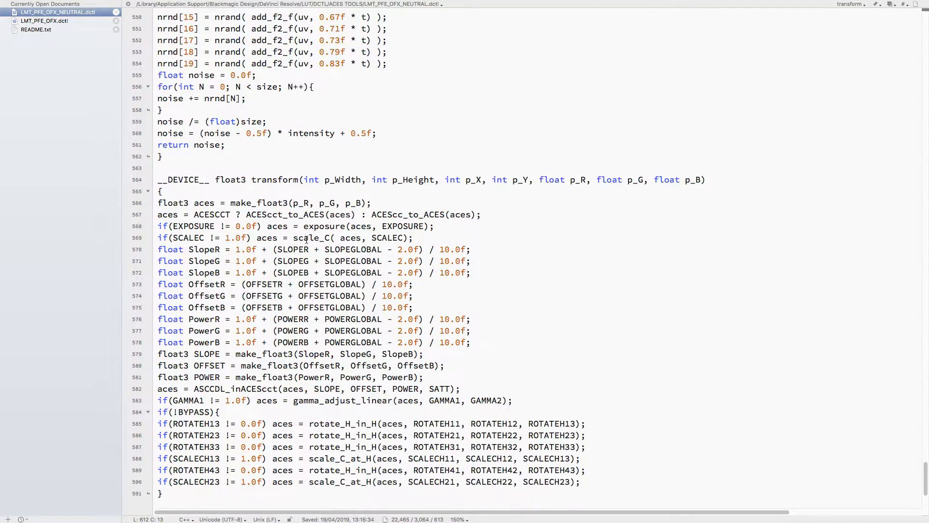
scroll(down, 3)
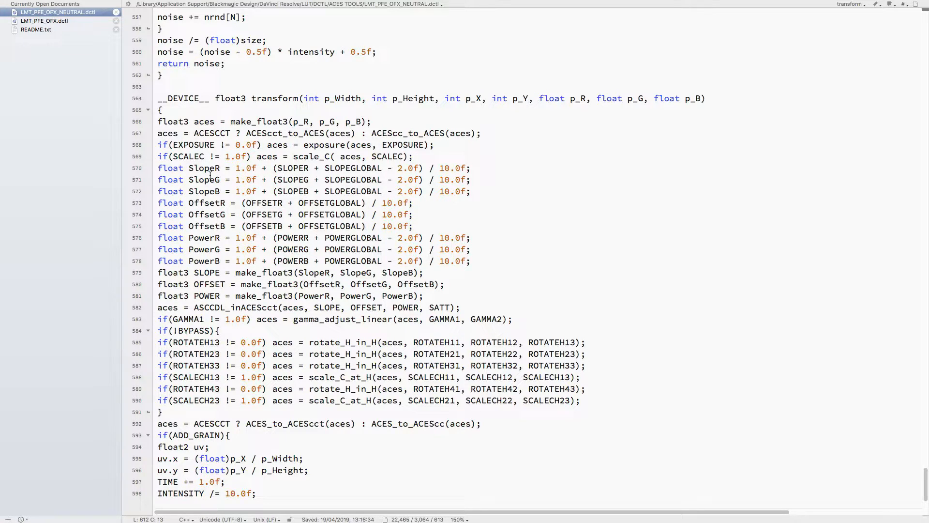
scroll(down, 3)
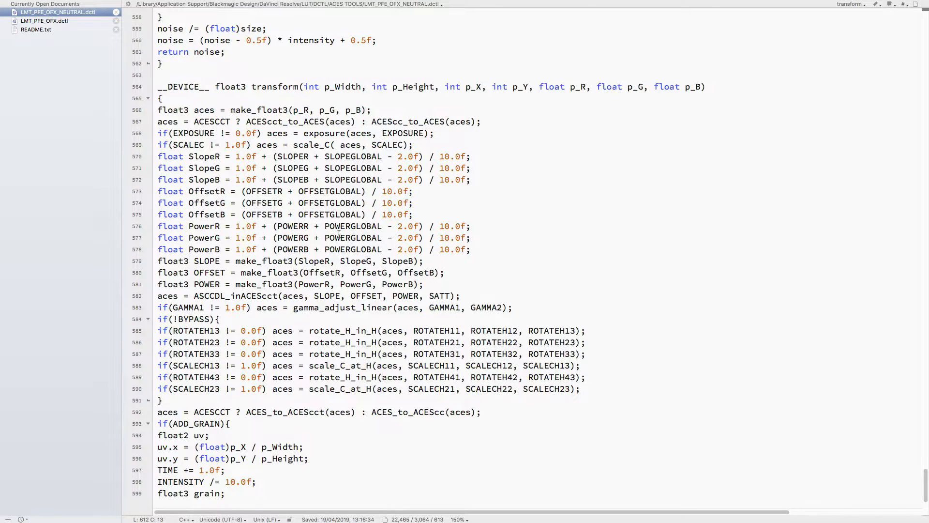
scroll(down, 3)
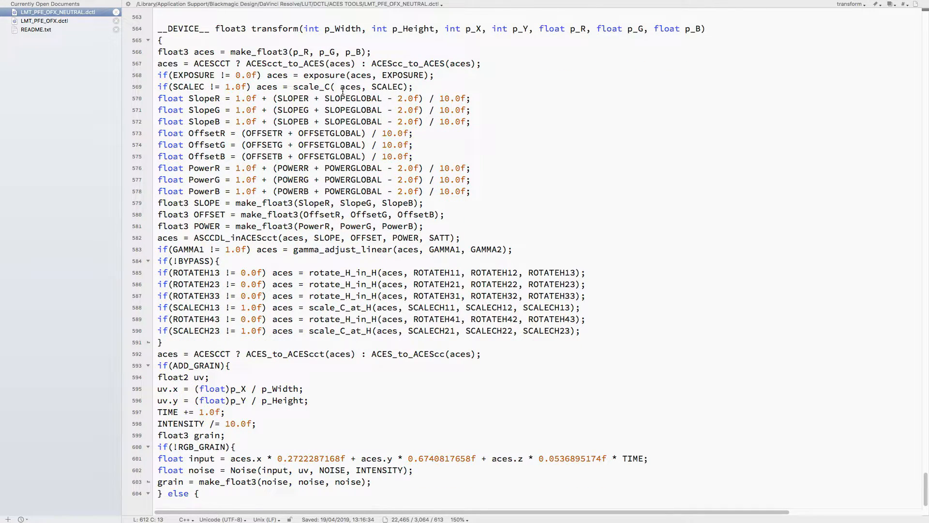
mouse_move(371, 163)
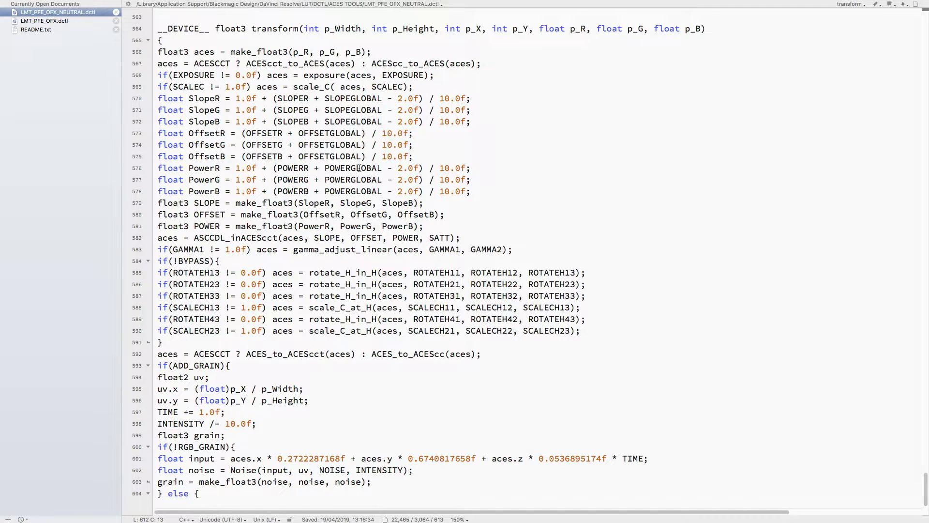
scroll(down, 3)
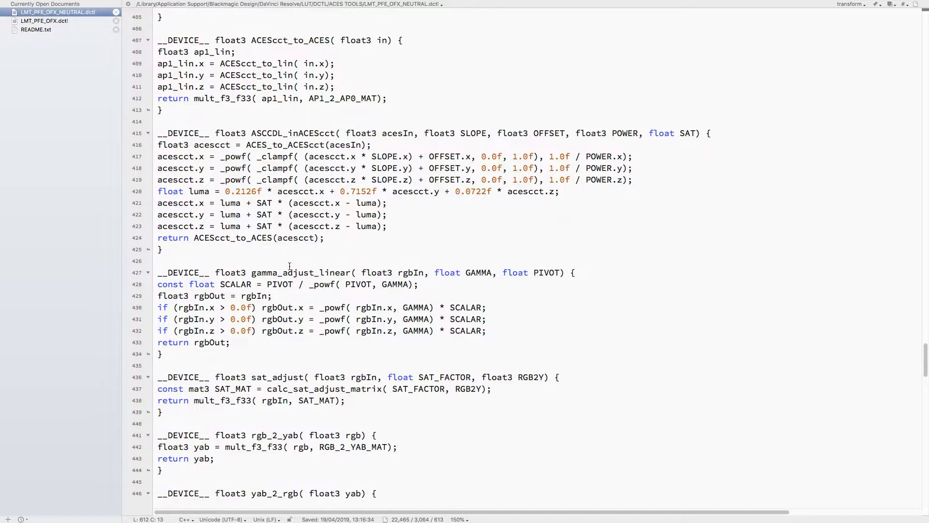
Scroll down past overlay_f3 and Noise to the transform function, lines 562–603.
scroll(down, 3)
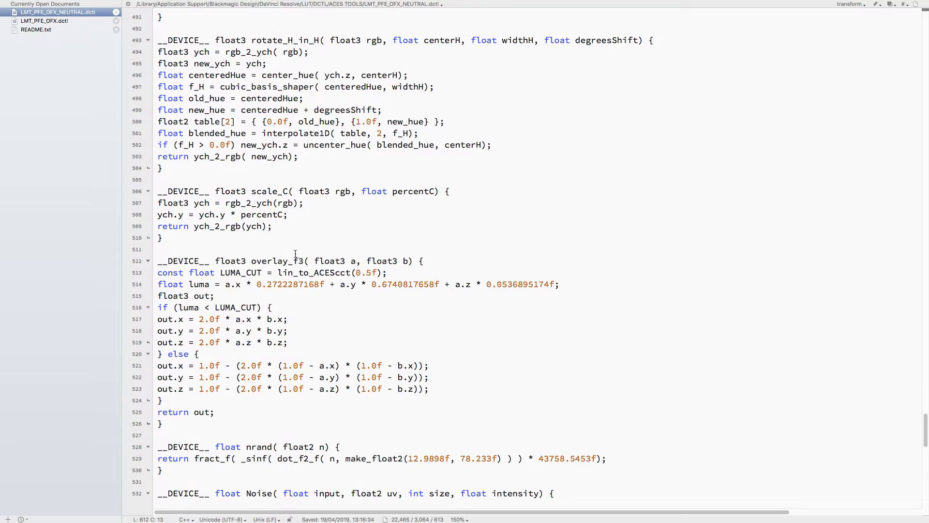
scroll(down, 3)
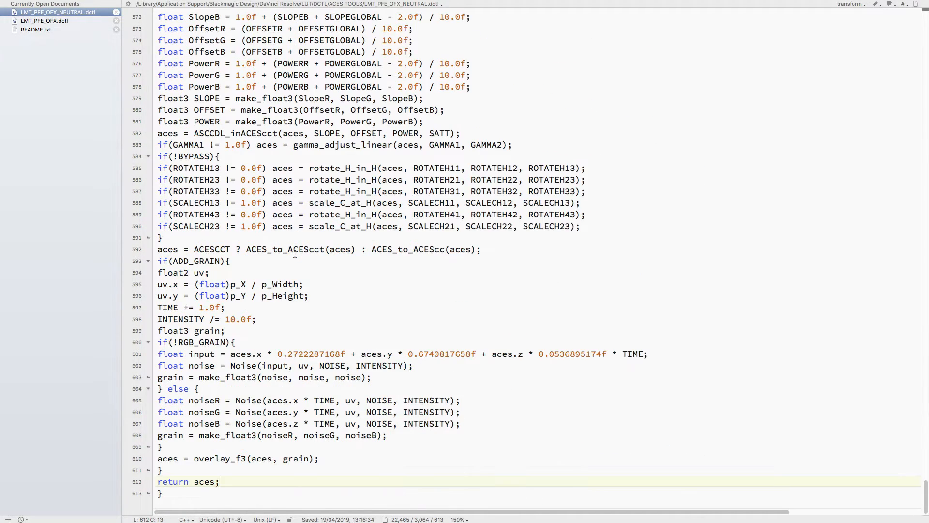
scroll(down, 3)
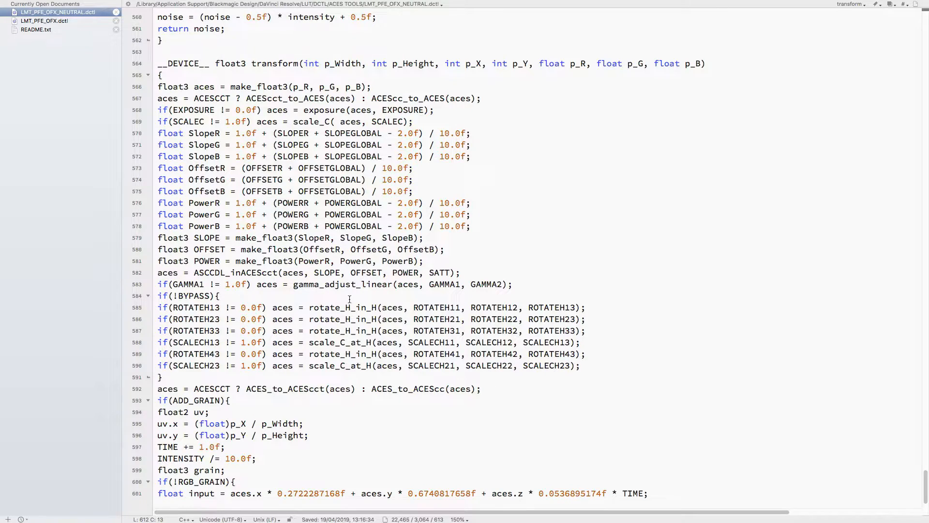
scroll(down, 3)
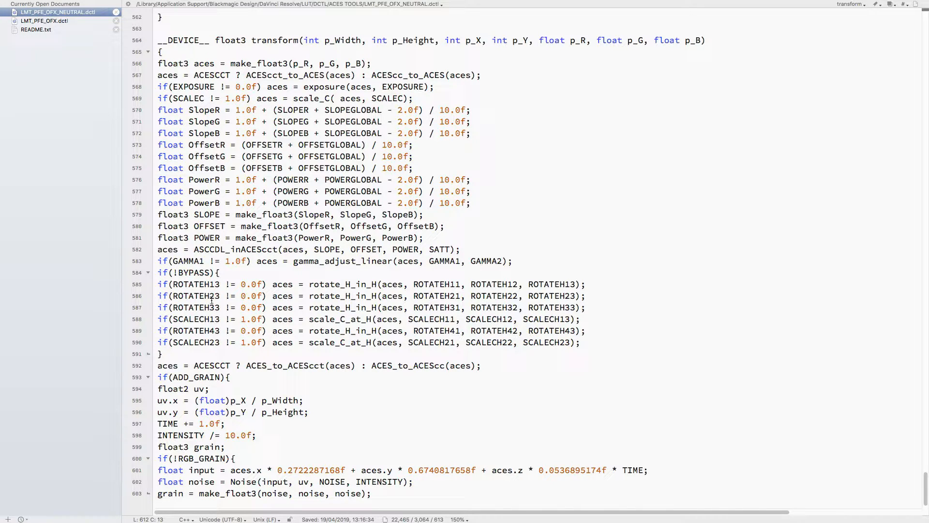
mouse_move(226, 310)
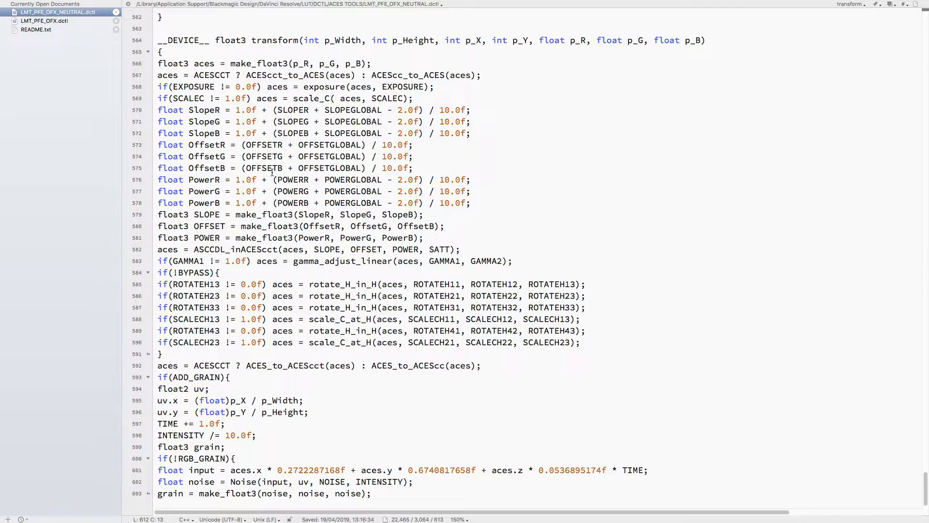
mouse_move(322, 422)
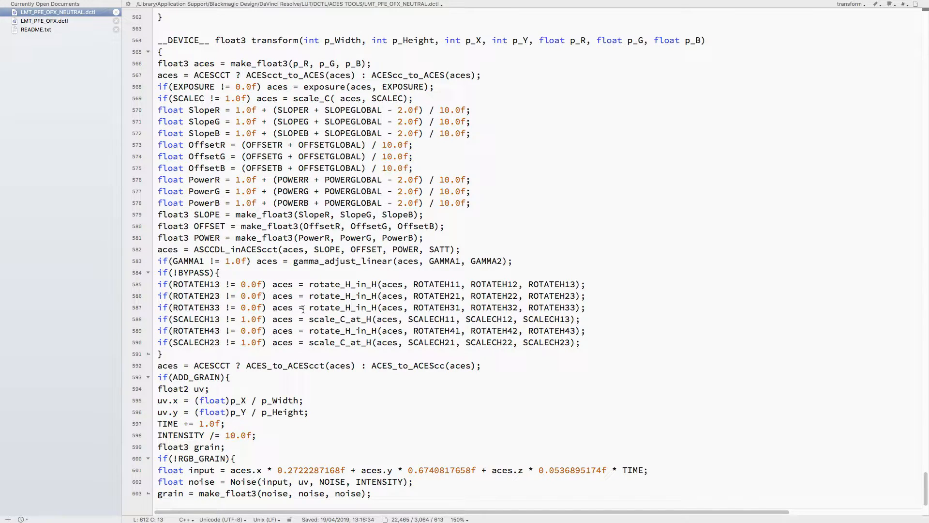
Scroll to lines 481–522 showing rotate_H_in_H, scale_C and overlay_f3.
scroll(down, 3)
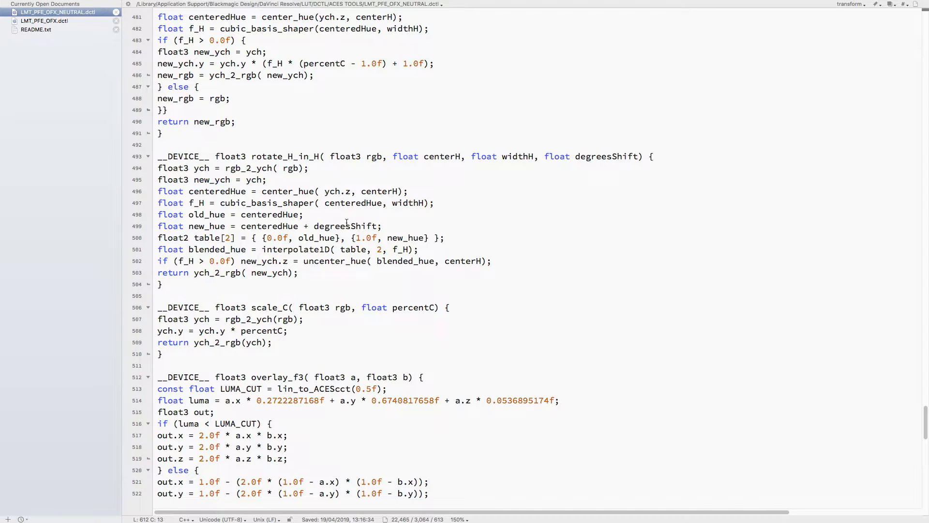
mouse_move(301, 213)
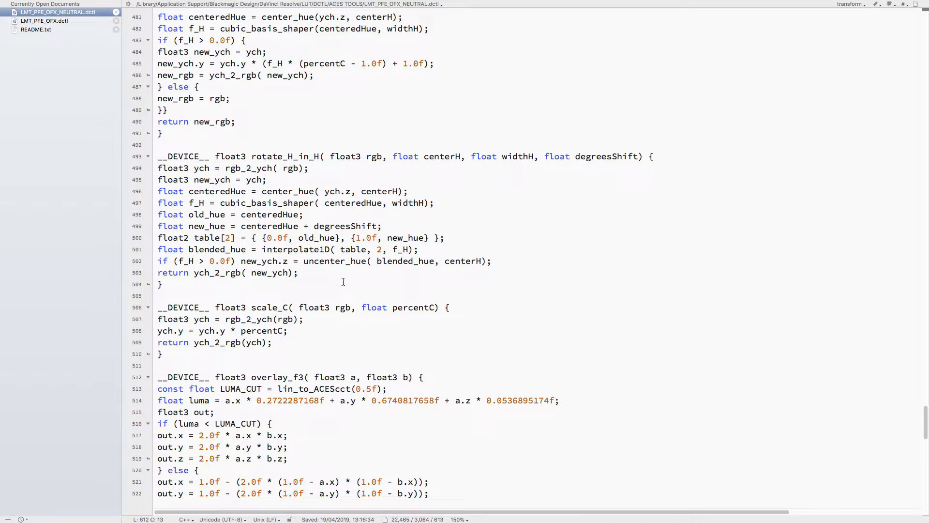
scroll(down, 3)
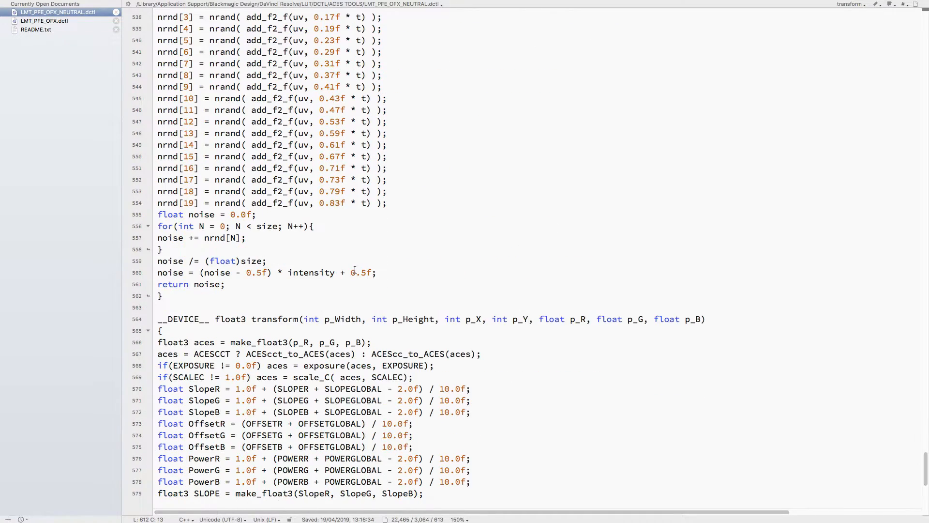
scroll(down, 3)
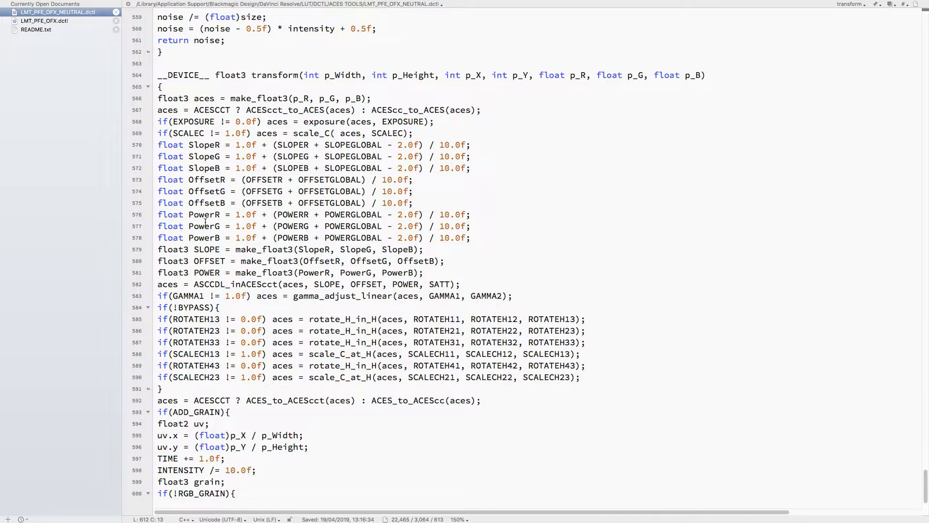
scroll(down, 3)
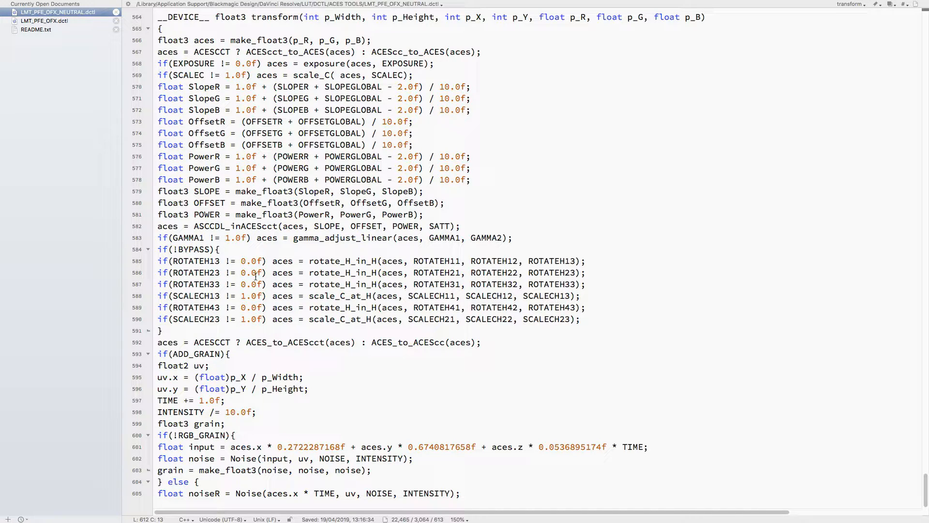
mouse_move(175, 252)
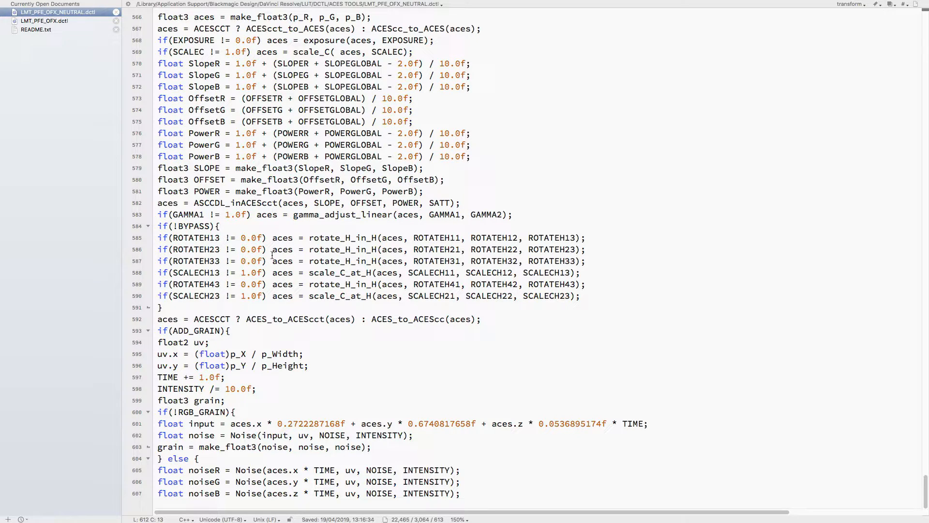
scroll(down, 3)
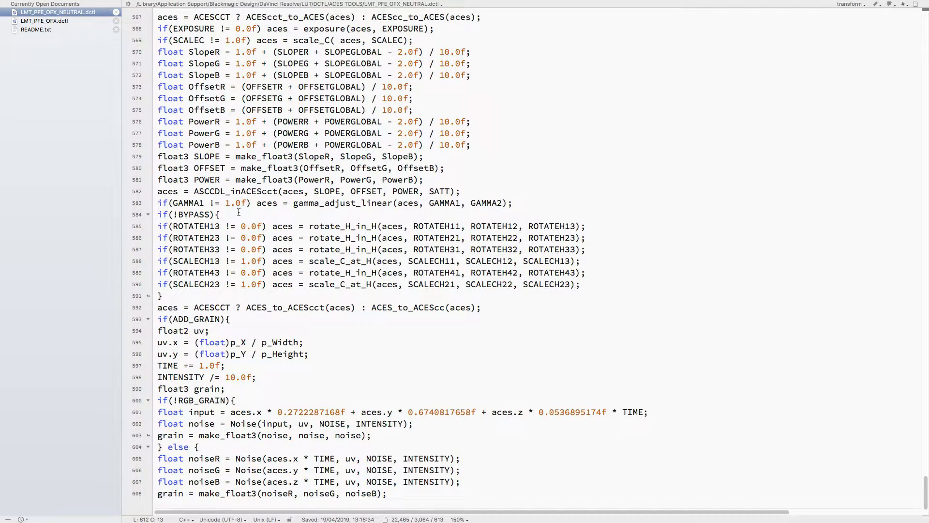
scroll(down, 3)
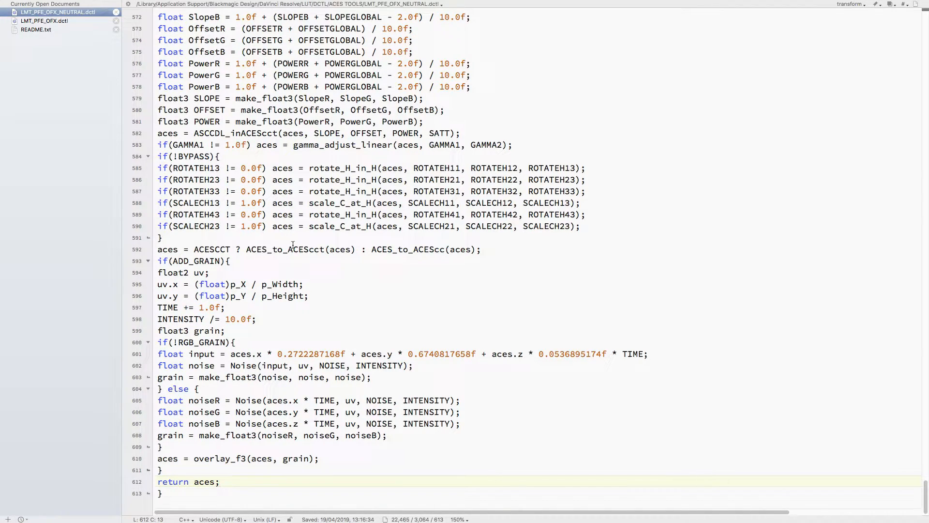
mouse_move(306, 259)
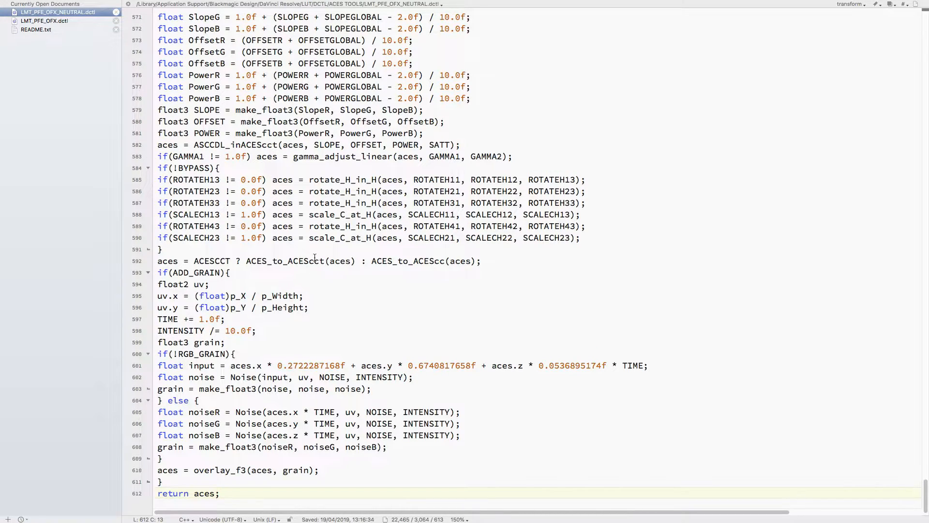
scroll(down, 3)
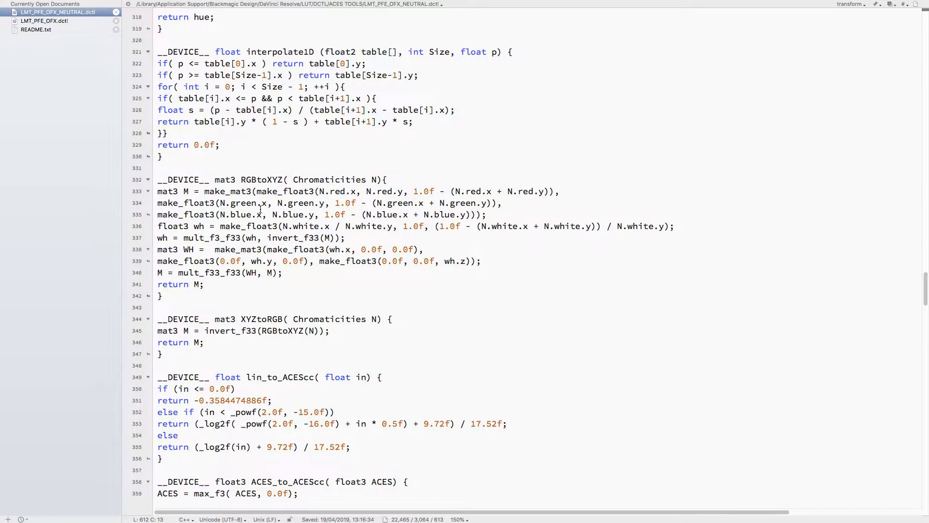
scroll(down, 3)
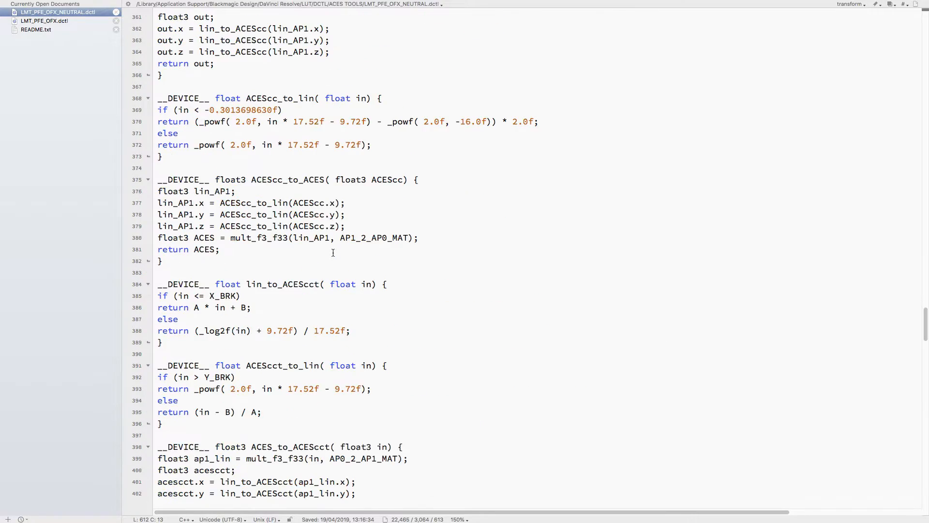
scroll(down, 3)
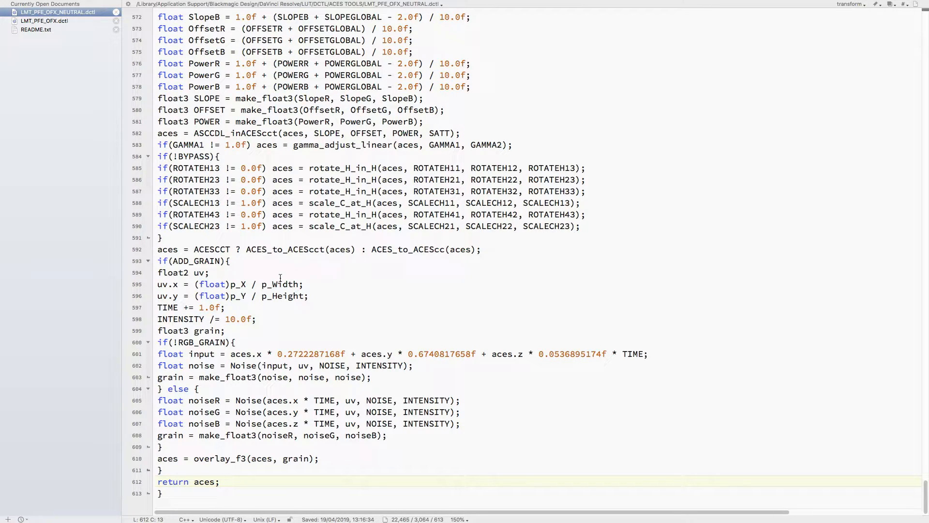
mouse_move(191, 274)
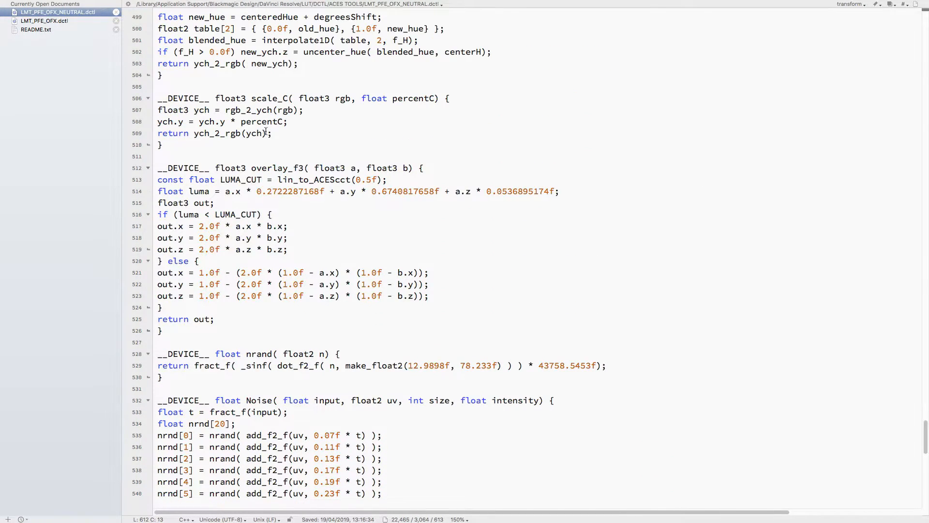
Scroll through Noise and transform's return, then back to DEFINE_UI_PARAMS lines 17–58.
scroll(down, 3)
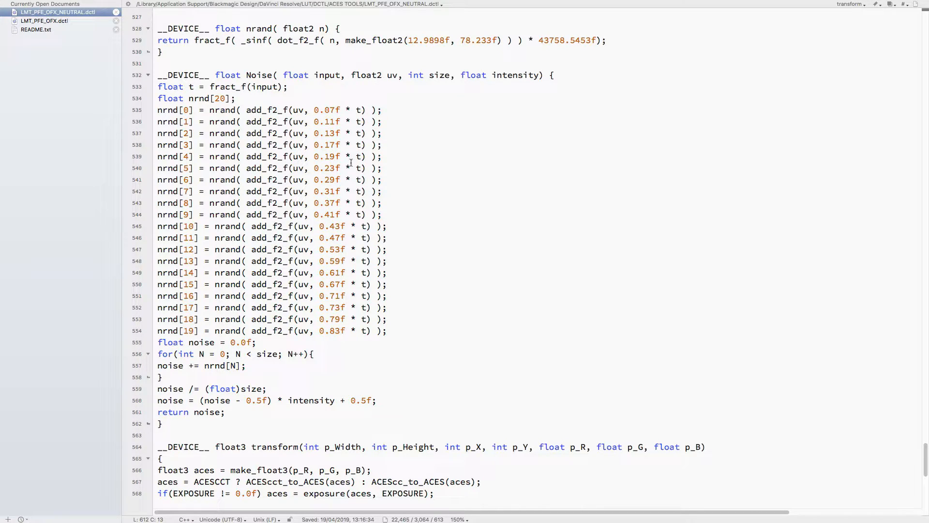
scroll(down, 3)
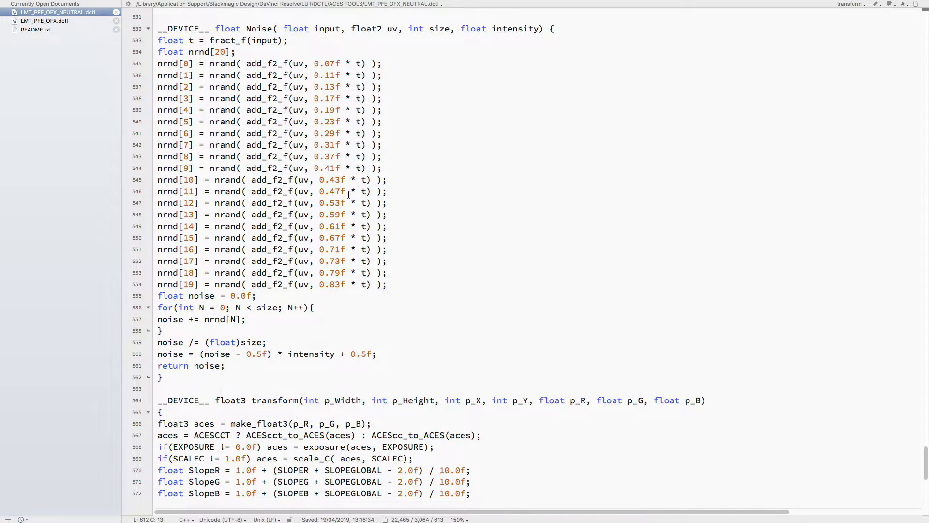
scroll(down, 3)
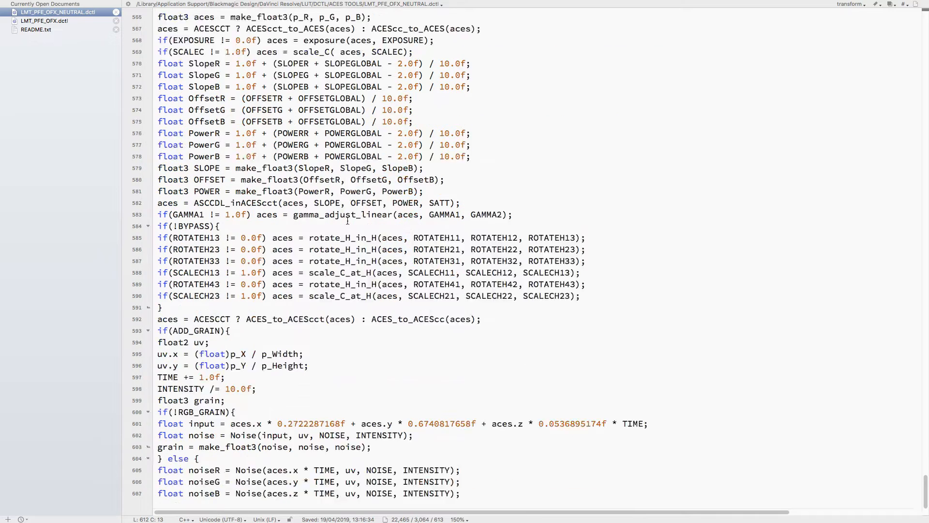
scroll(down, 3)
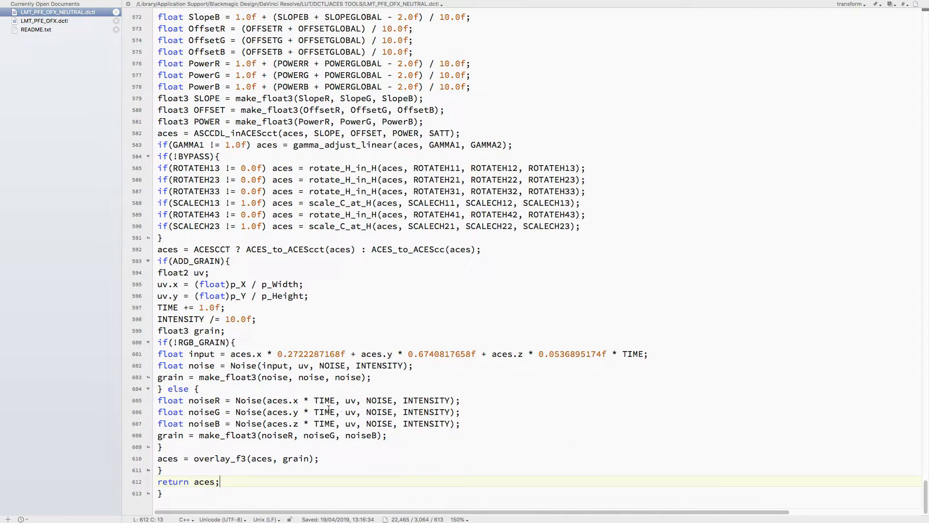
scroll(up, 3)
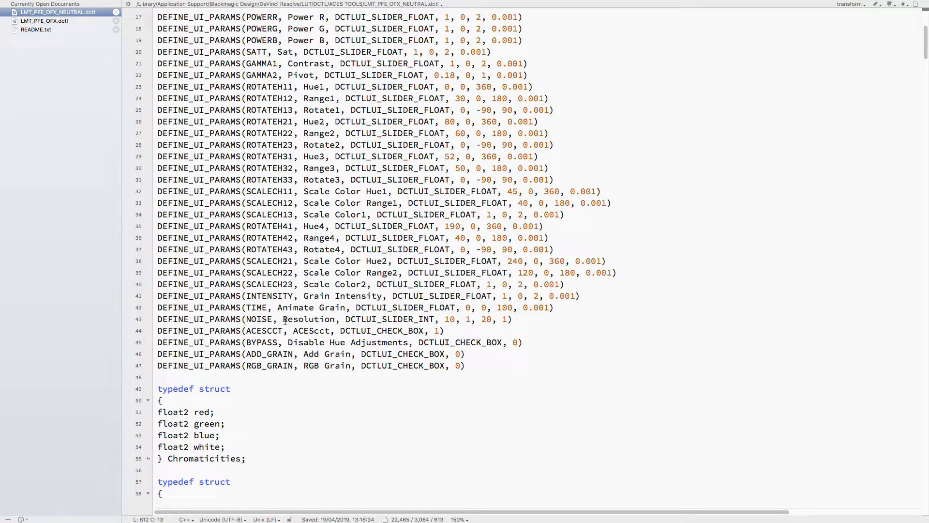
Scroll past the ACEScc helpers and transform's grain steps, settling on the Noise helper.
scroll(down, 3)
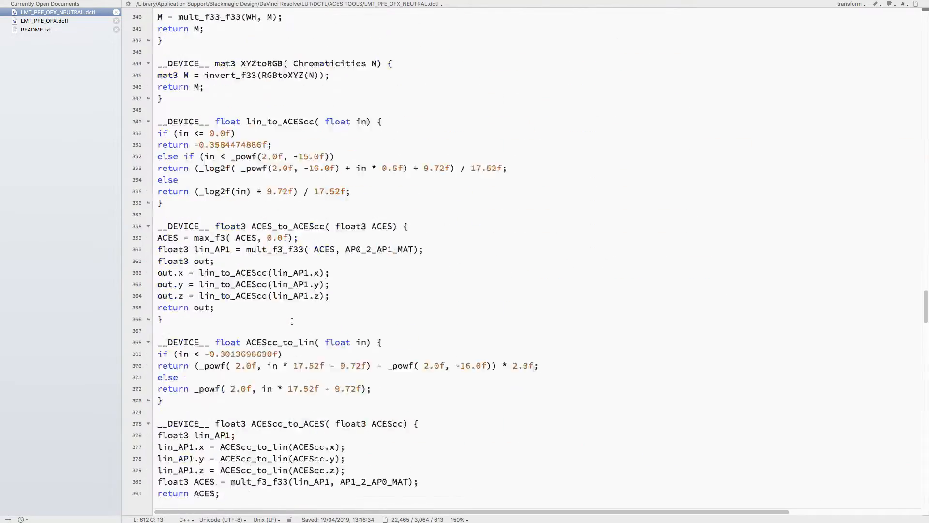
scroll(down, 3)
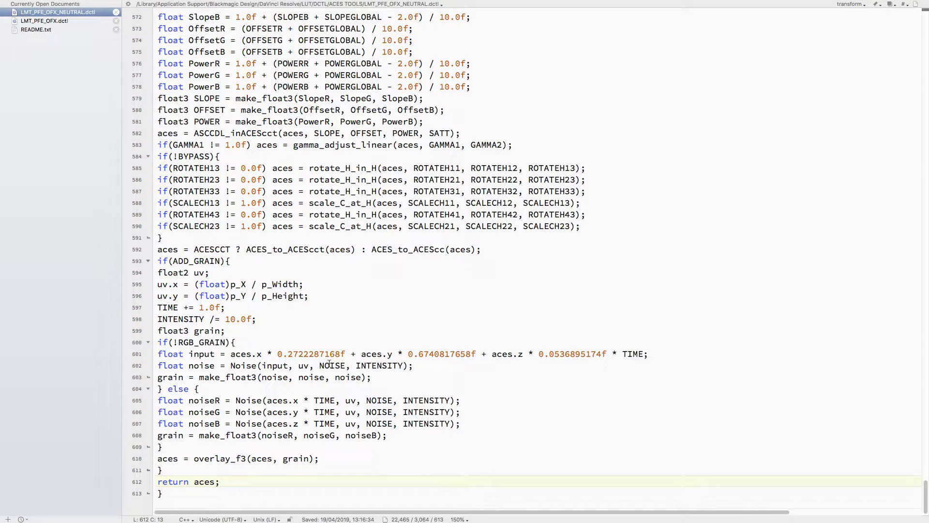
scroll(up, 3)
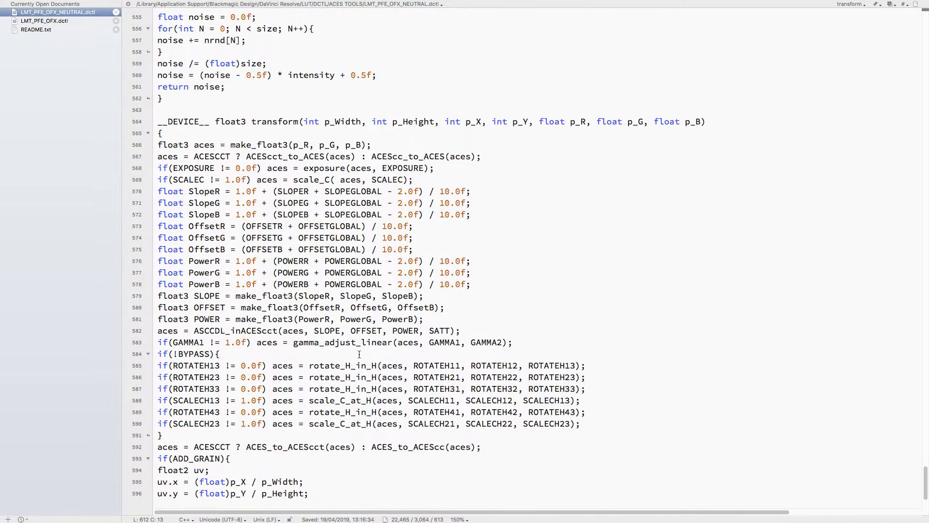
scroll(down, 3)
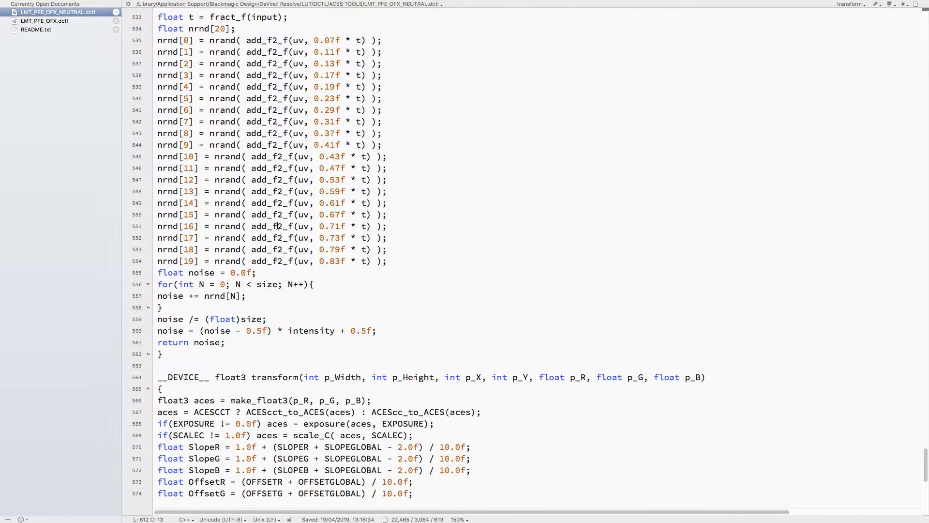
scroll(down, 3)
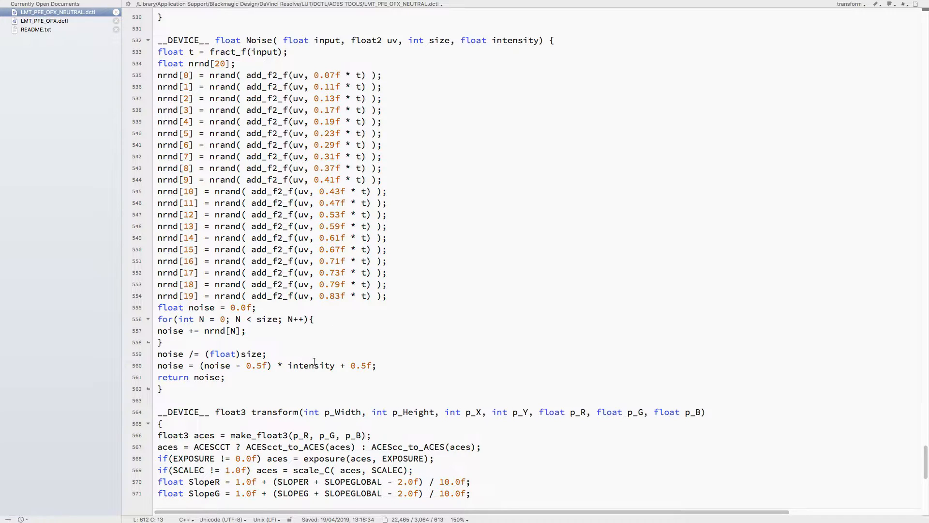
Scroll up to scale_C and overlay, then down to __DEVICE__ float3 transform near line 564.
scroll(up, 3)
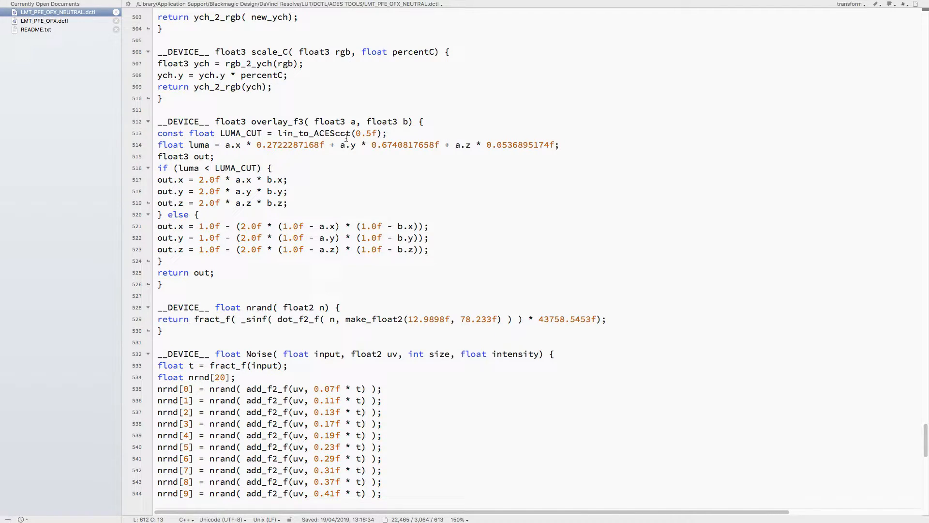
mouse_move(352, 148)
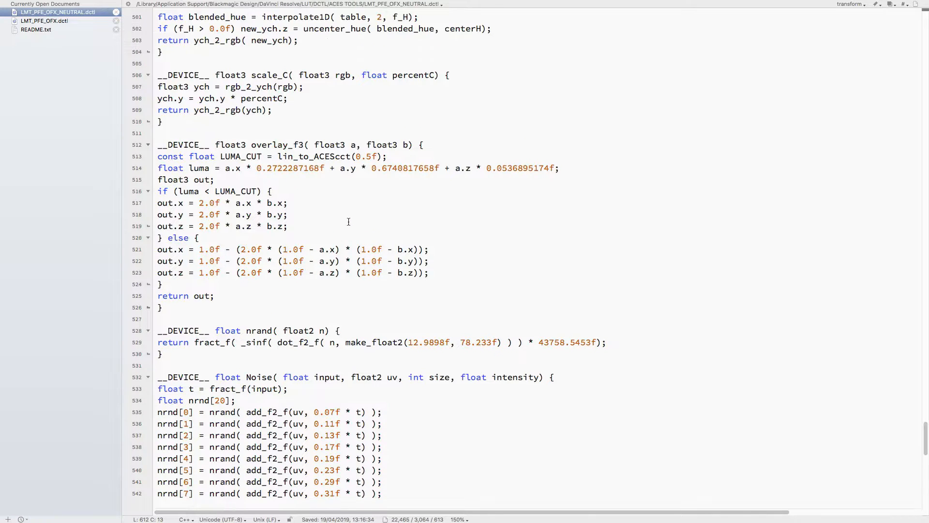
scroll(down, 3)
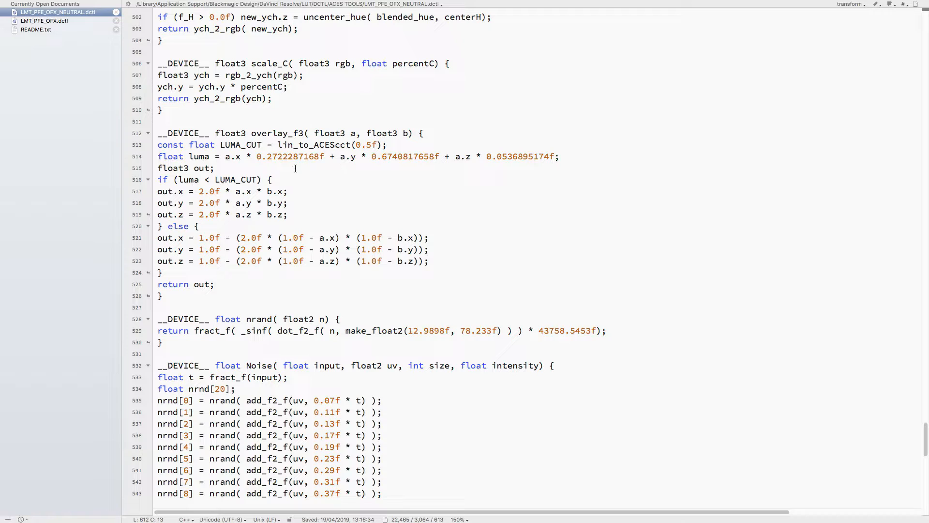
mouse_move(347, 252)
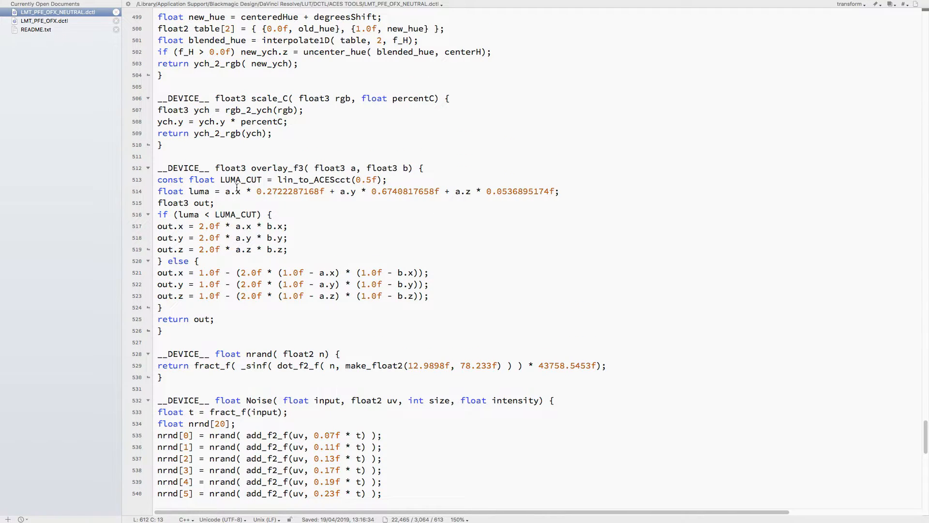
scroll(down, 3)
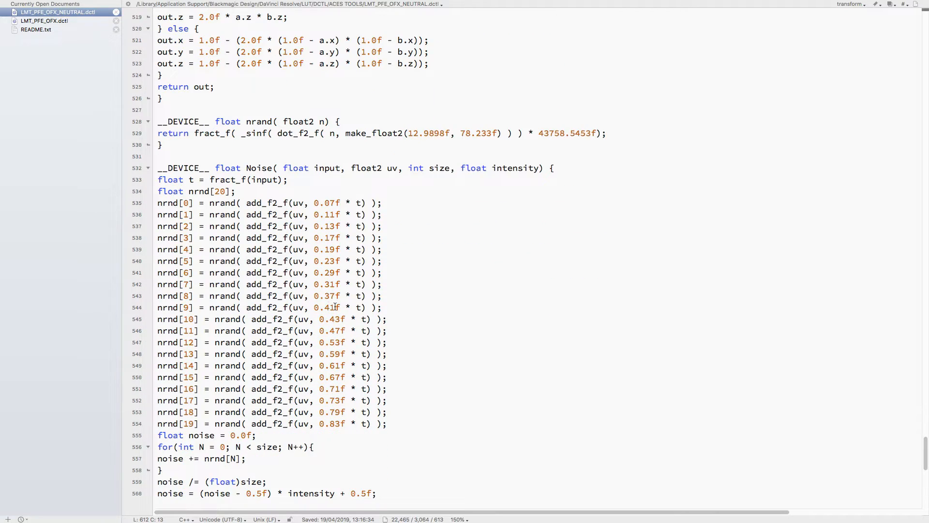
scroll(down, 3)
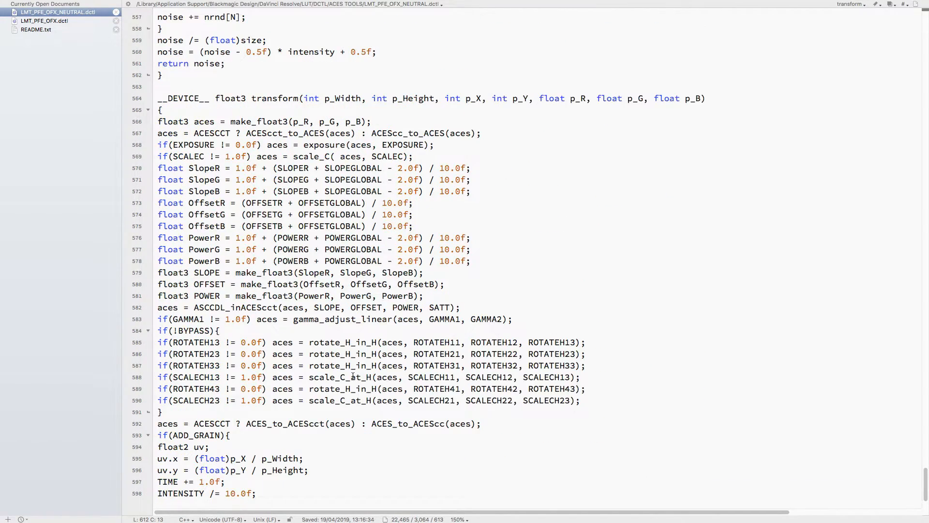
Scroll up through RGBtoXYZ and shaper helpers to the #define and __CONSTANT__ block, lines 61–102.
scroll(down, 3)
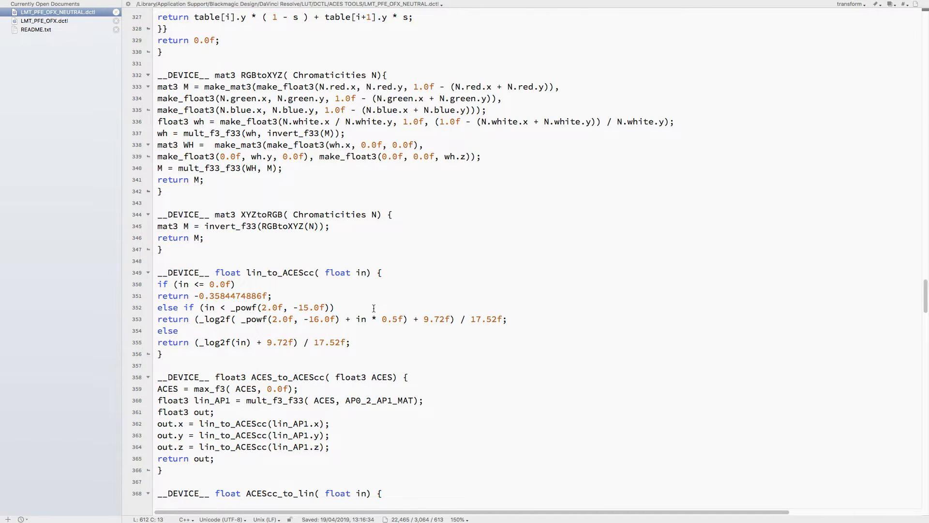
mouse_move(384, 314)
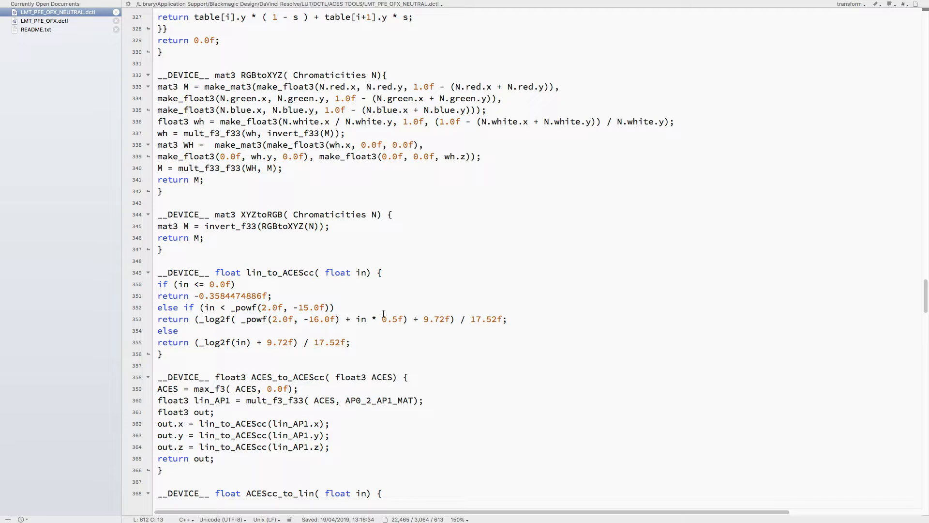
scroll(up, 3)
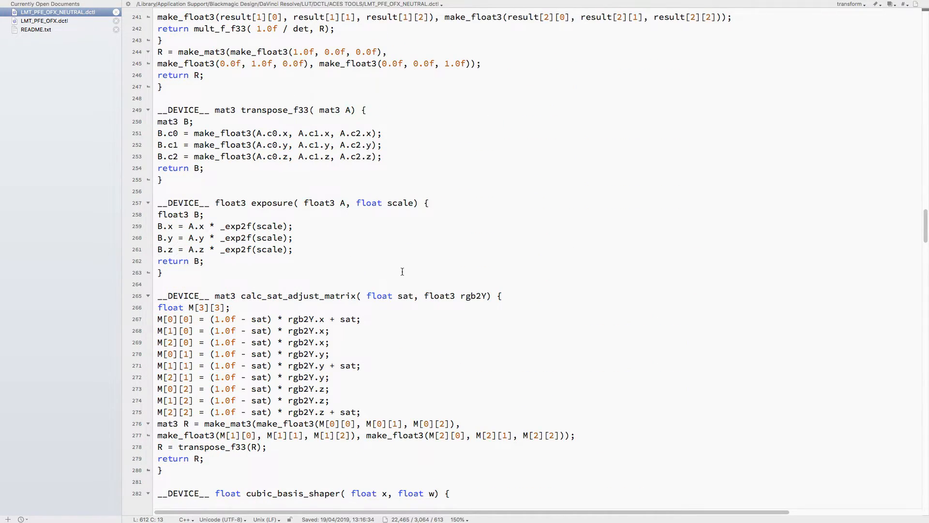
scroll(down, 3)
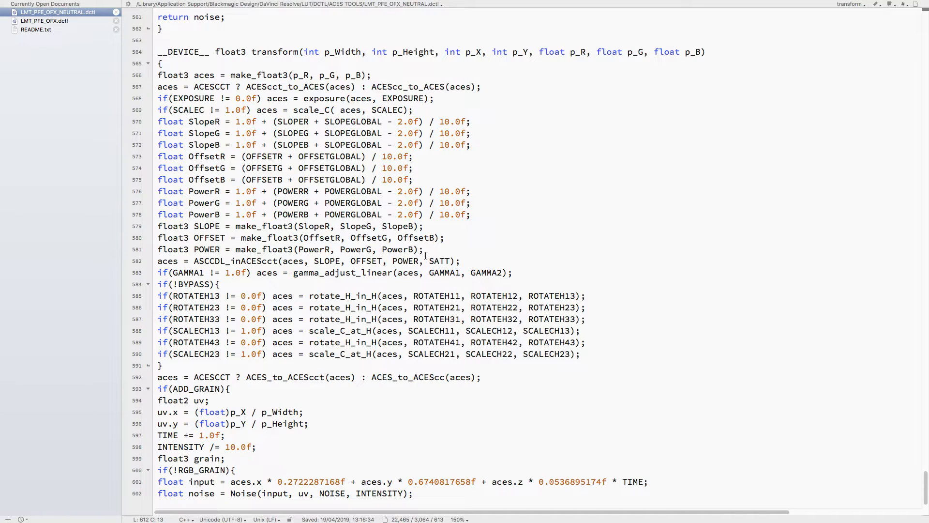
mouse_move(413, 265)
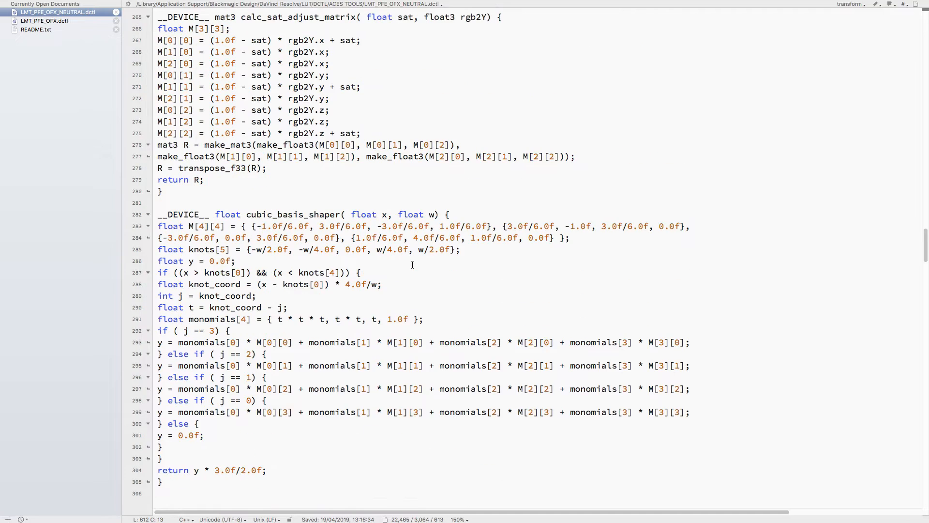
scroll(up, 3)
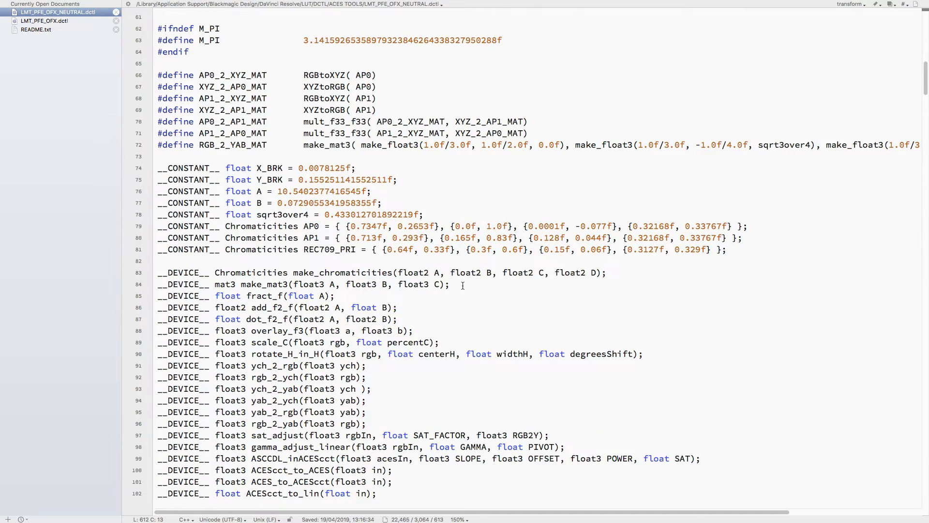
Scroll down through the helper functions, pausing around the overlay_f3 and Noise area.
scroll(down, 3)
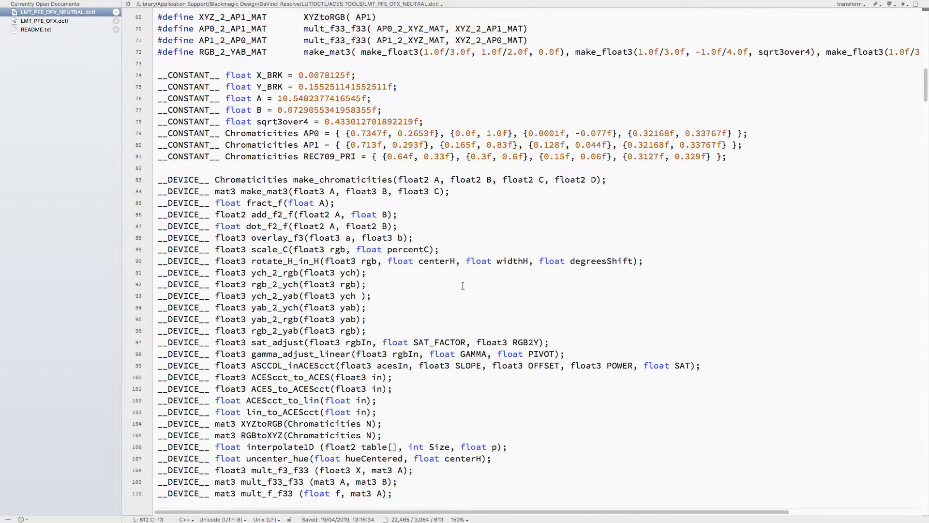
scroll(down, 3)
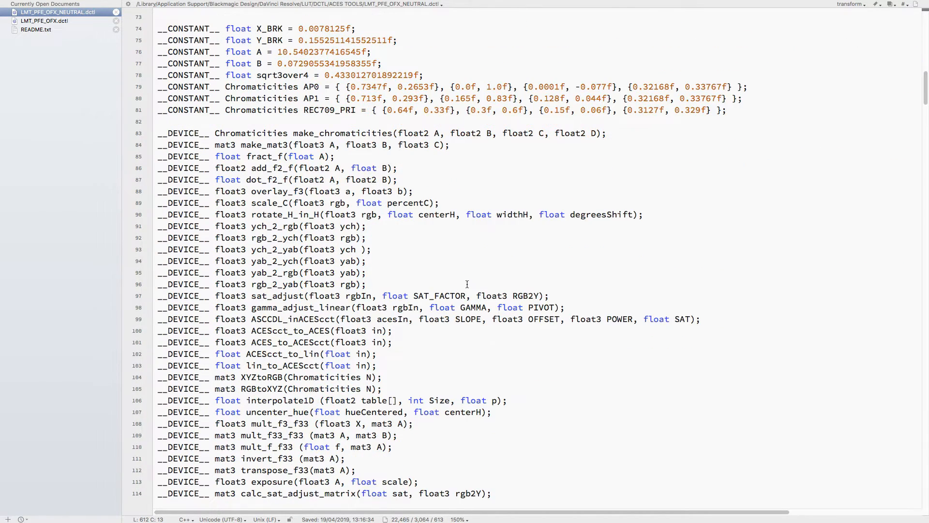
scroll(down, 3)
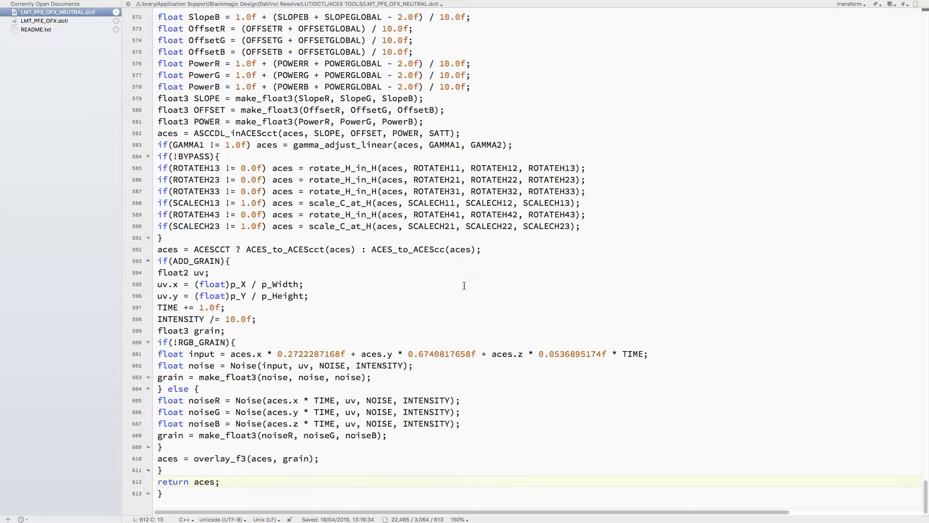
scroll(up, 3)
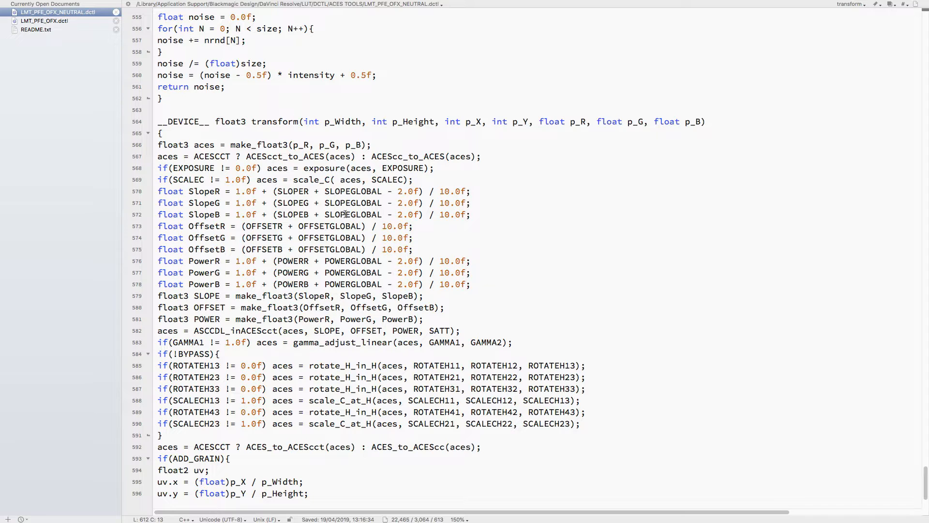
scroll(down, 3)
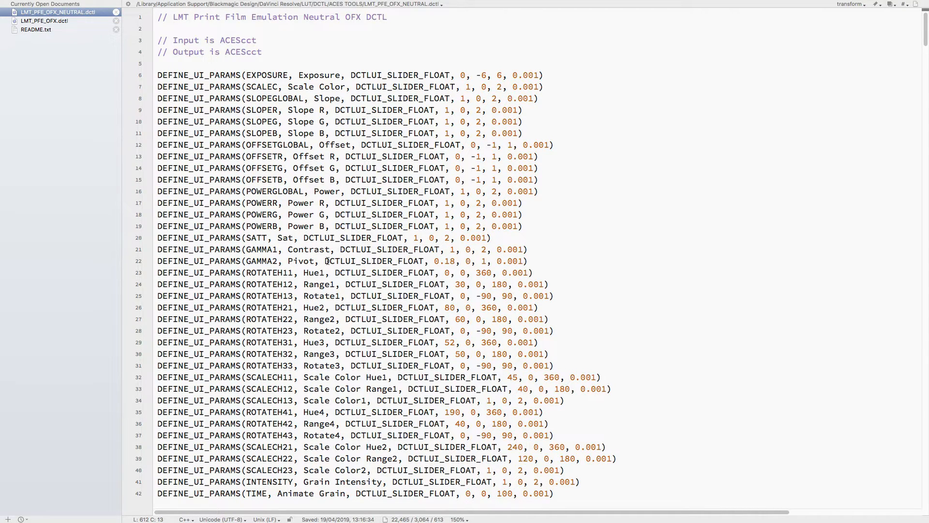
scroll(down, 3)
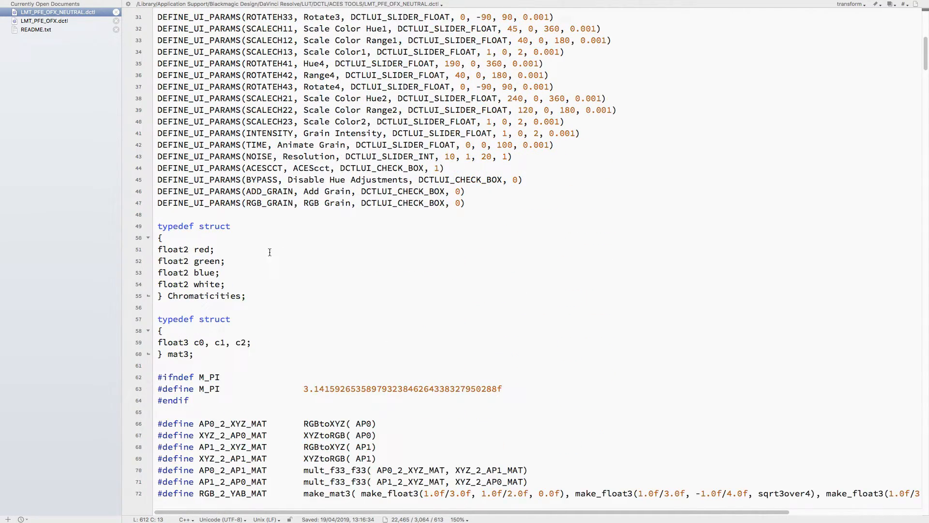
mouse_move(277, 244)
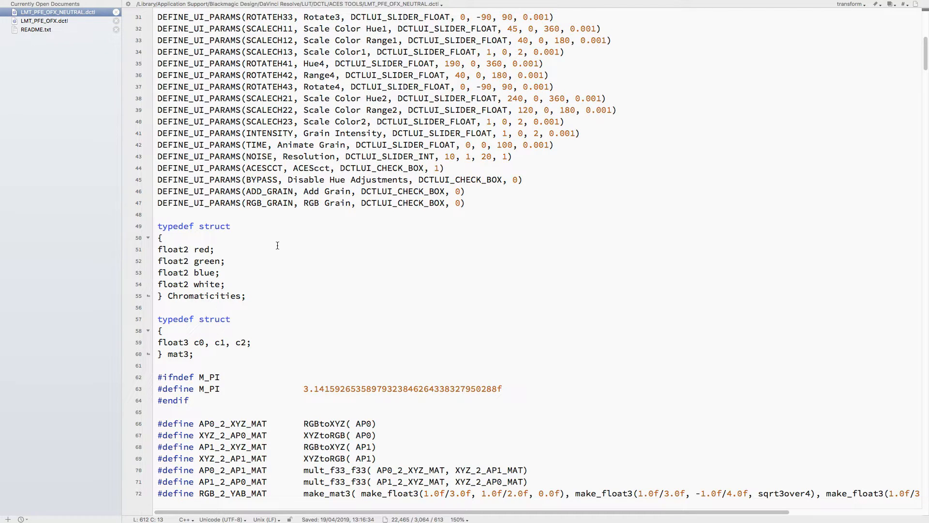
Scroll up to the header and sliders, then down to transform's closing grain, overlay and return lines.
scroll(up, 3)
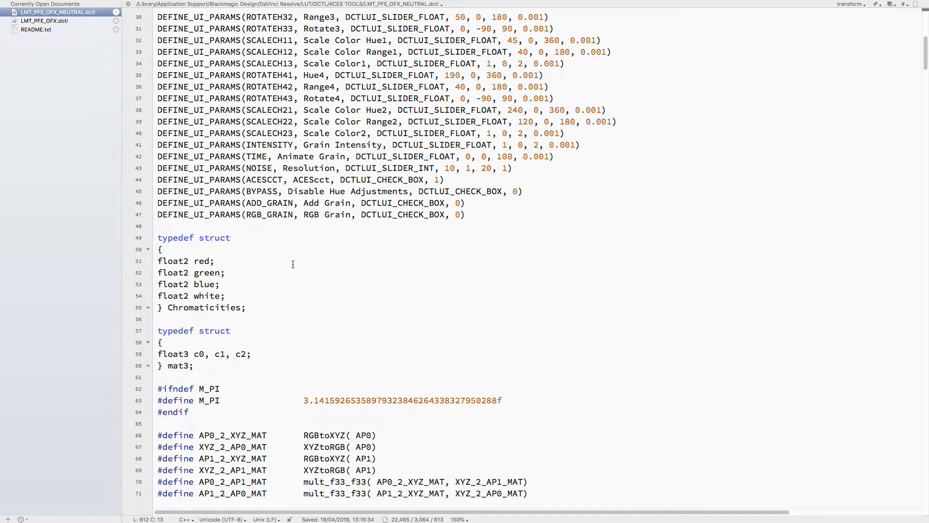
scroll(up, 3)
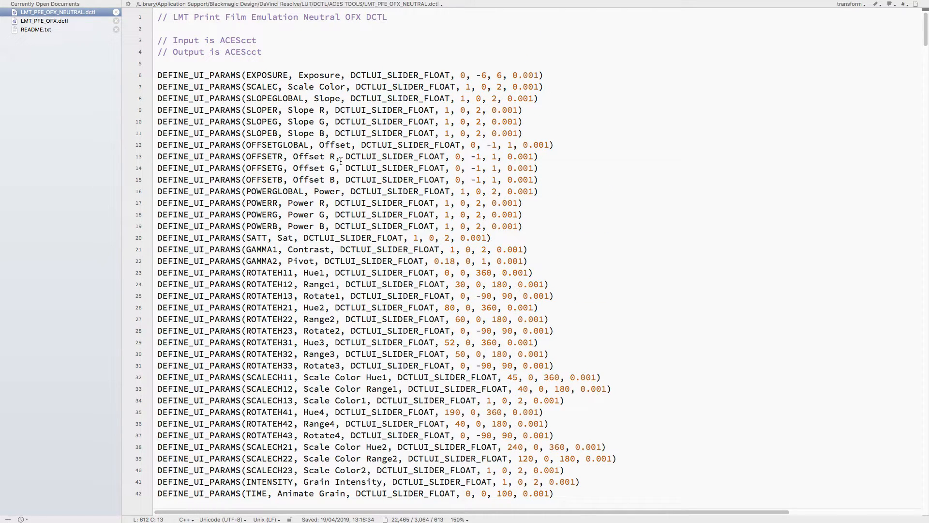
mouse_move(400, 186)
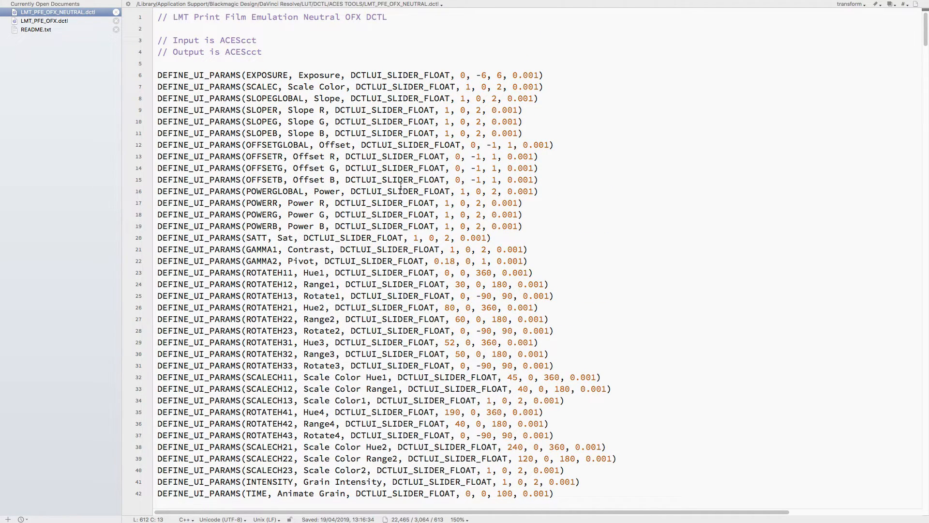
scroll(down, 3)
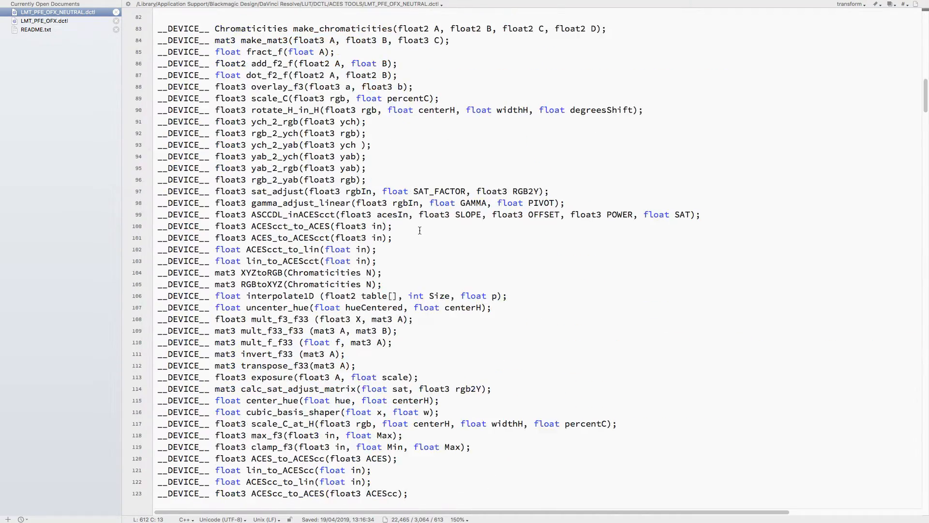
scroll(down, 3)
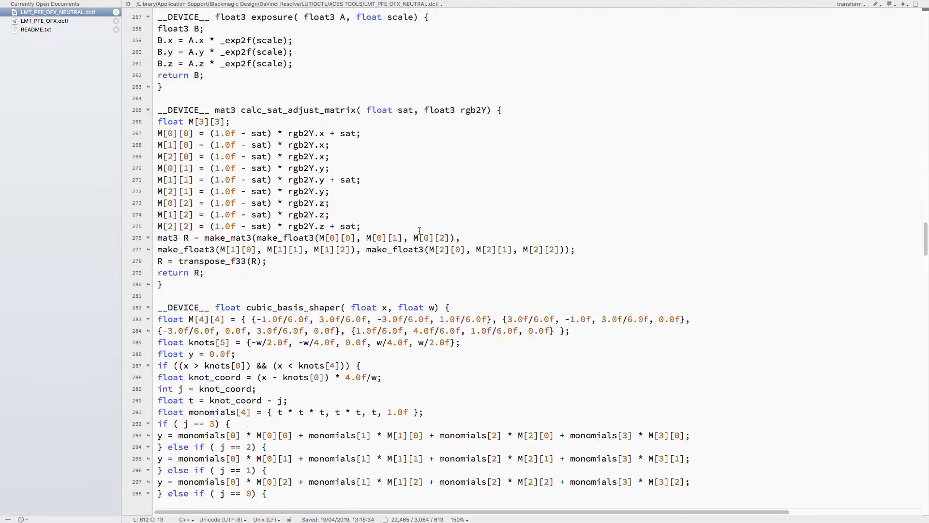
scroll(down, 3)
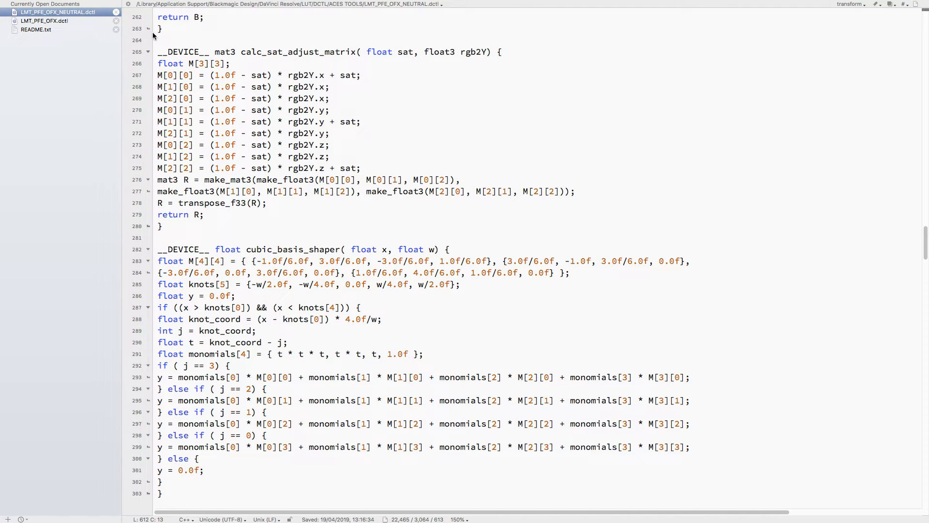
mouse_move(323, 146)
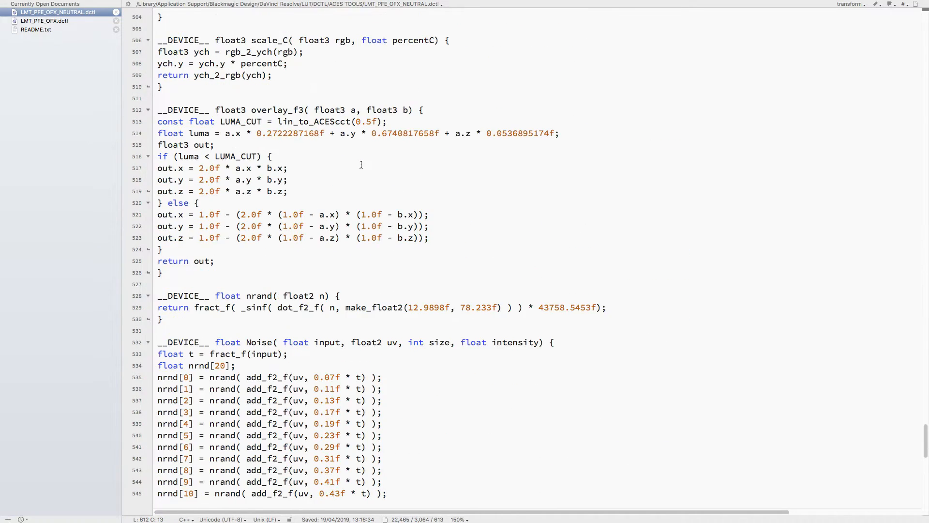
scroll(down, 3)
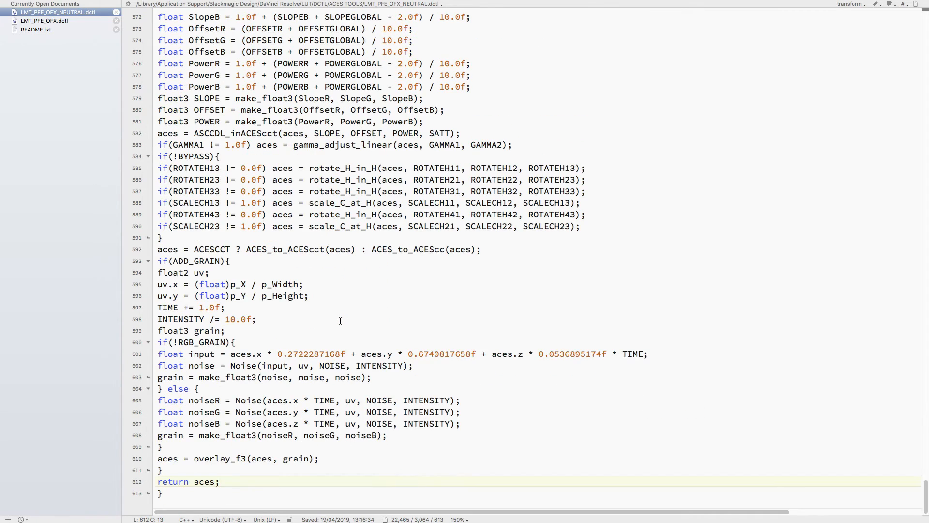
Place the cursor after 'return aces;' on line 612 of the transform function.
click(219, 481)
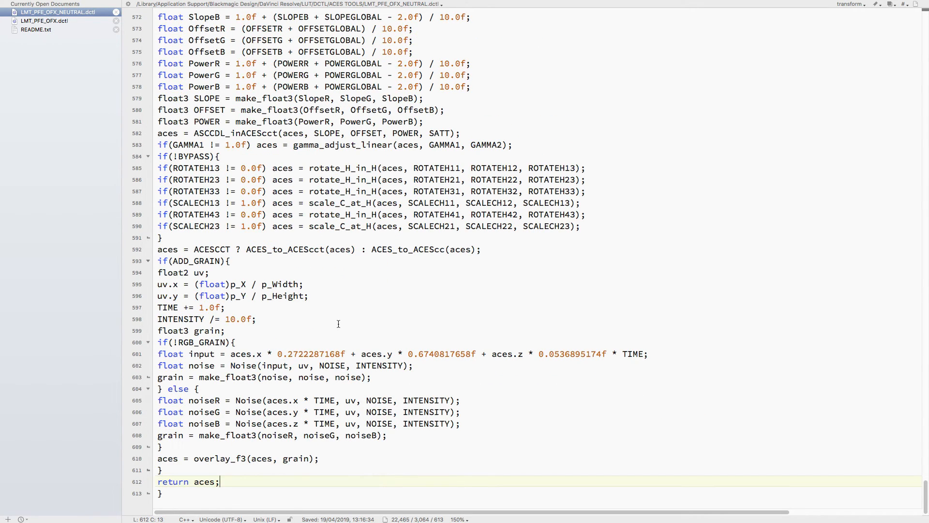